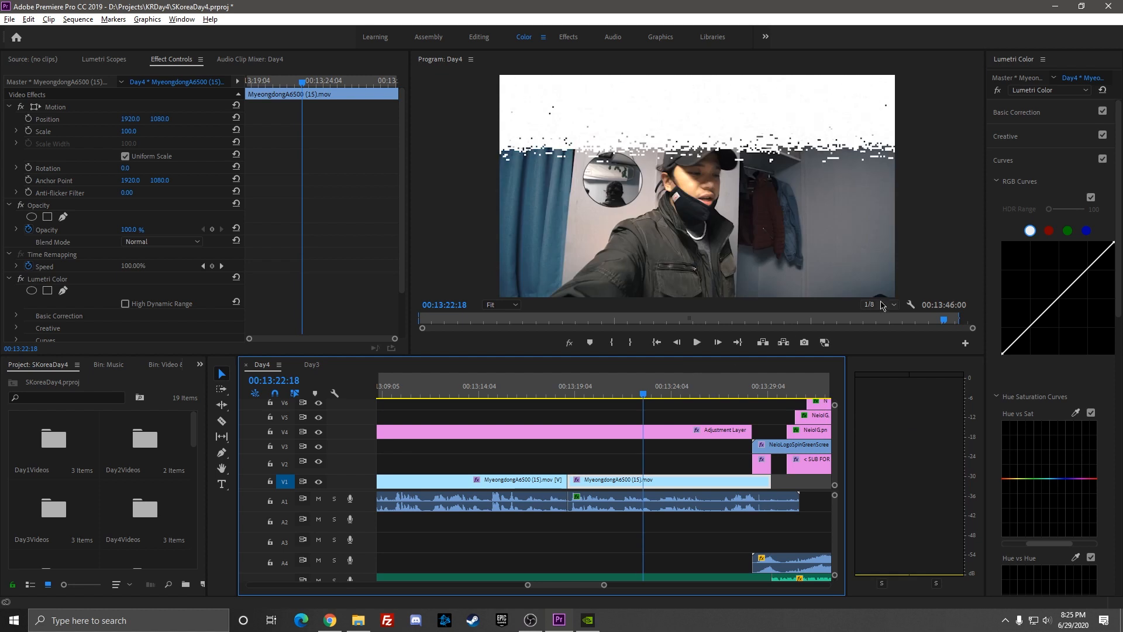
Play the sequence at Full then 1/8 playback resolution to check for the glitch
click(637, 394)
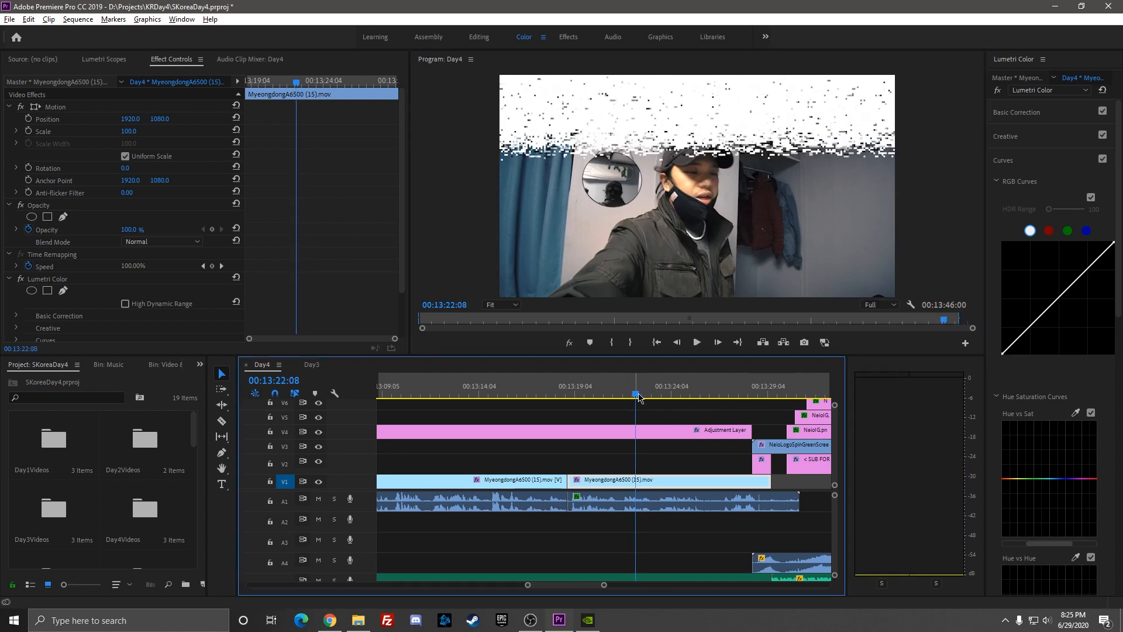
click(695, 342)
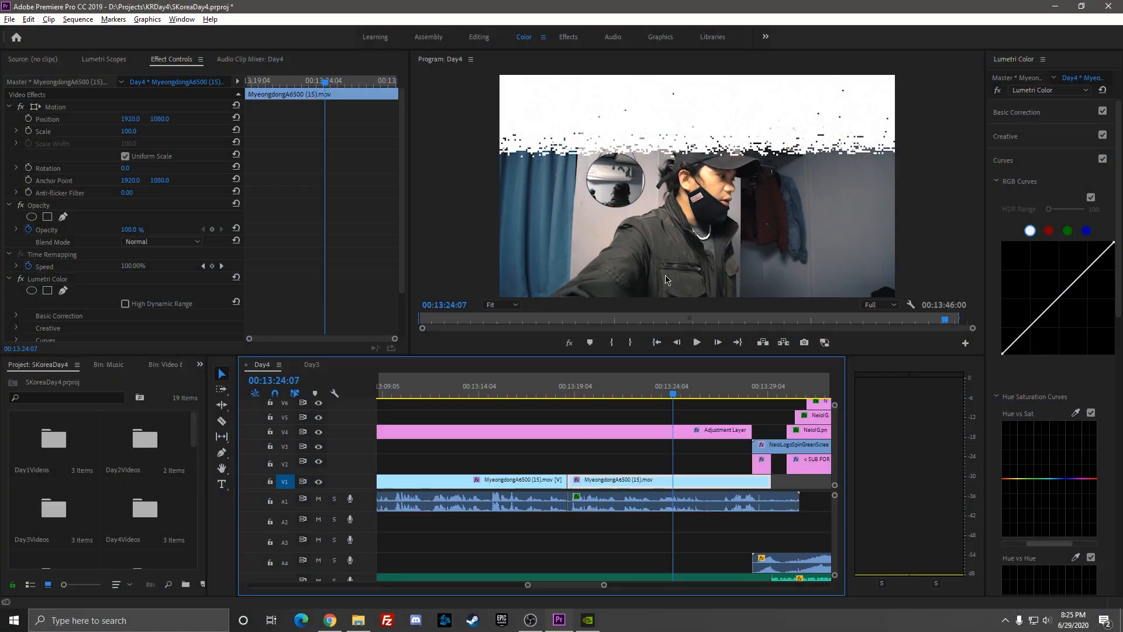
click(695, 342)
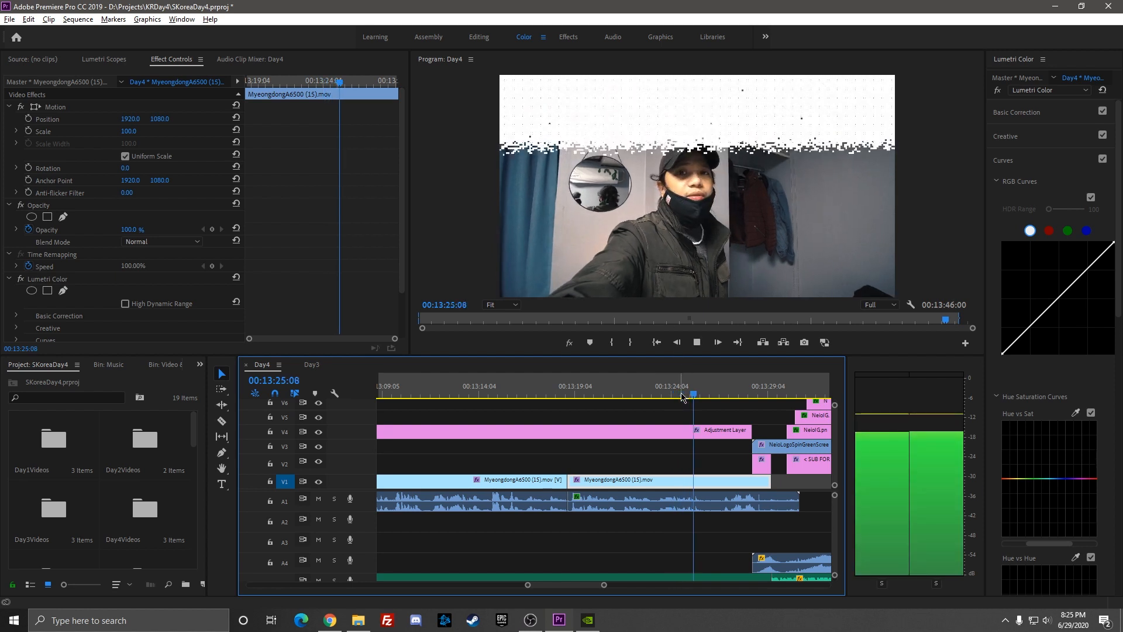
click(879, 305)
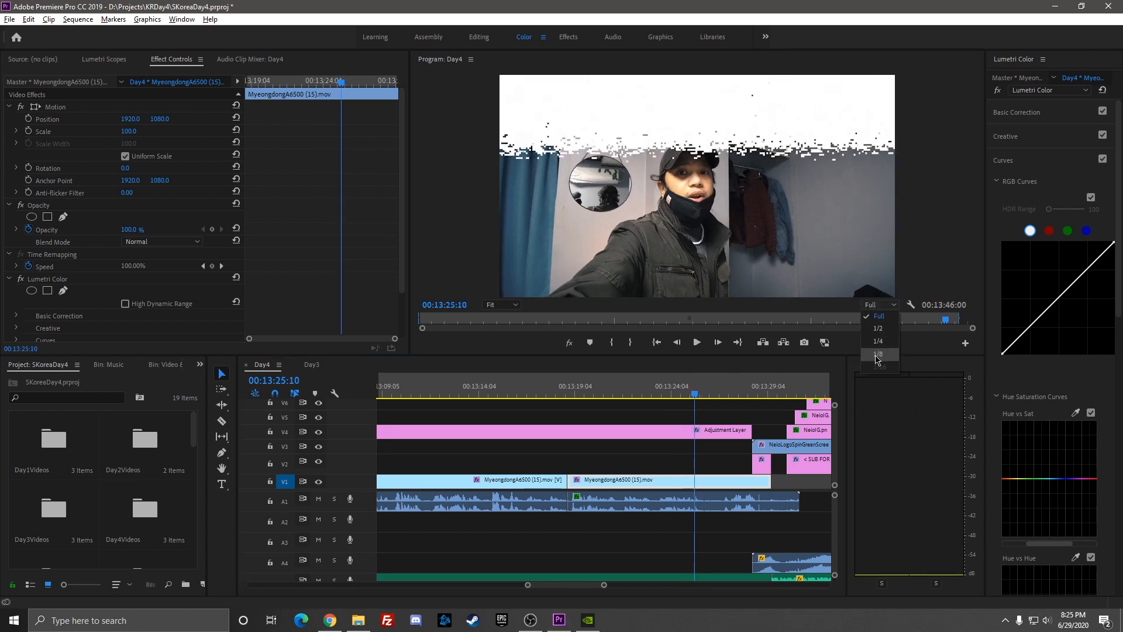
click(878, 358)
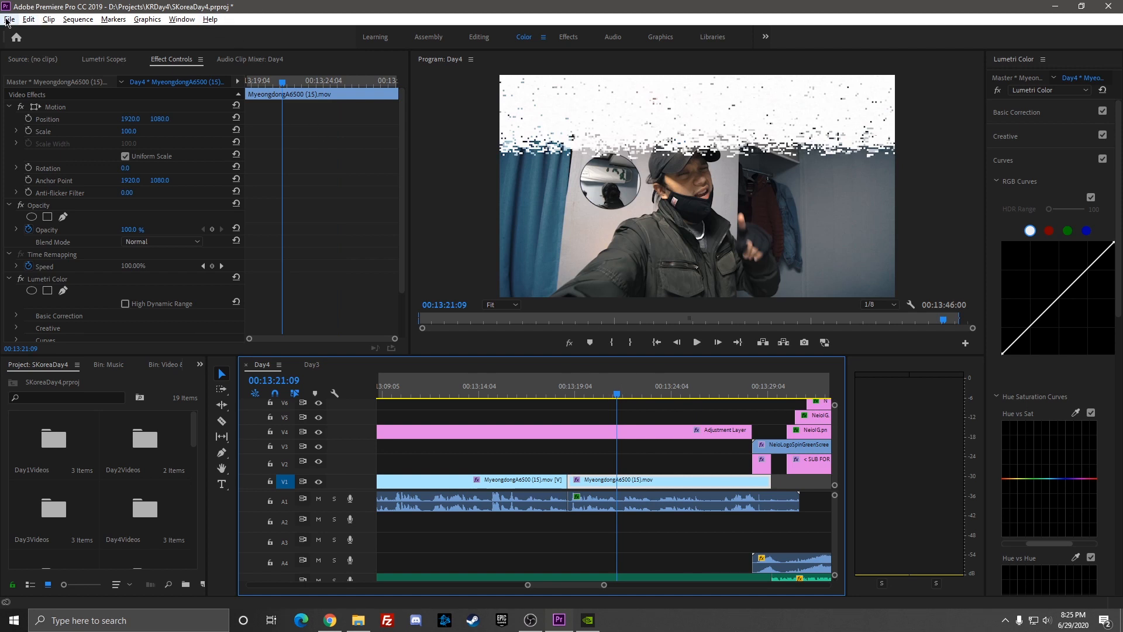
Set the project renderer to Mercury Playback Engine Software Only in General project settings
click(9, 19)
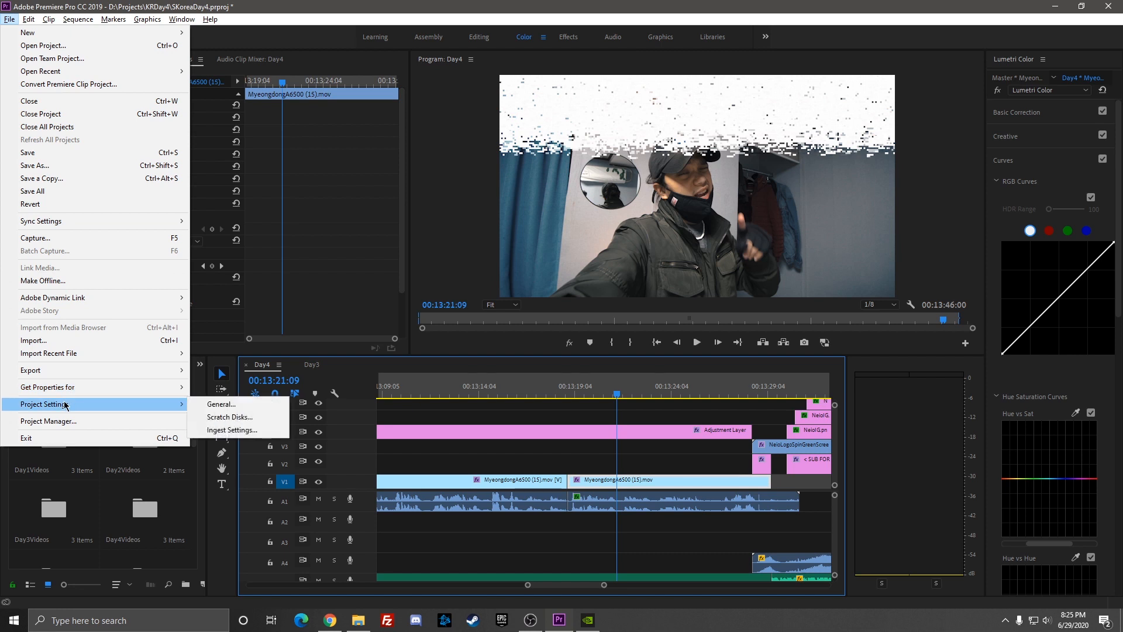
mouse_move(105, 407)
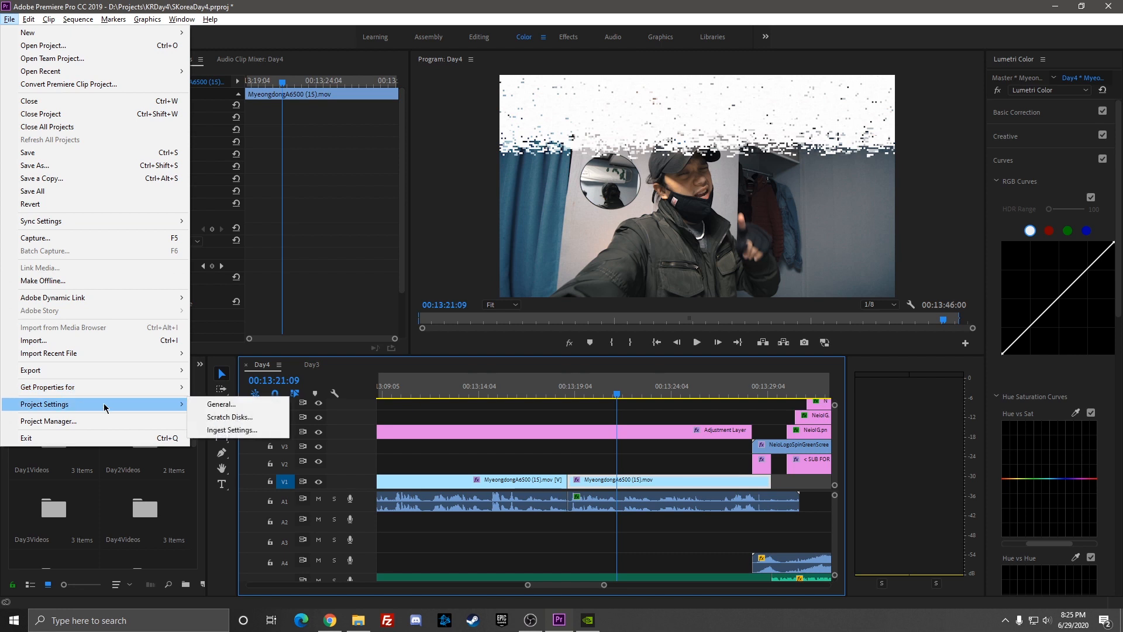
click(221, 403)
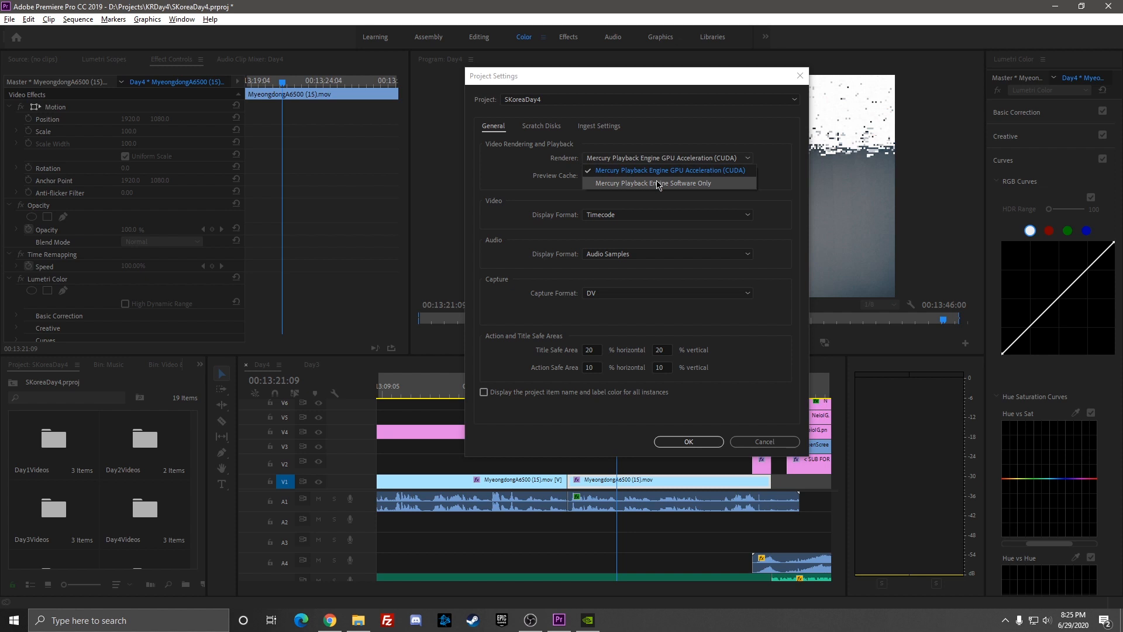
click(651, 183)
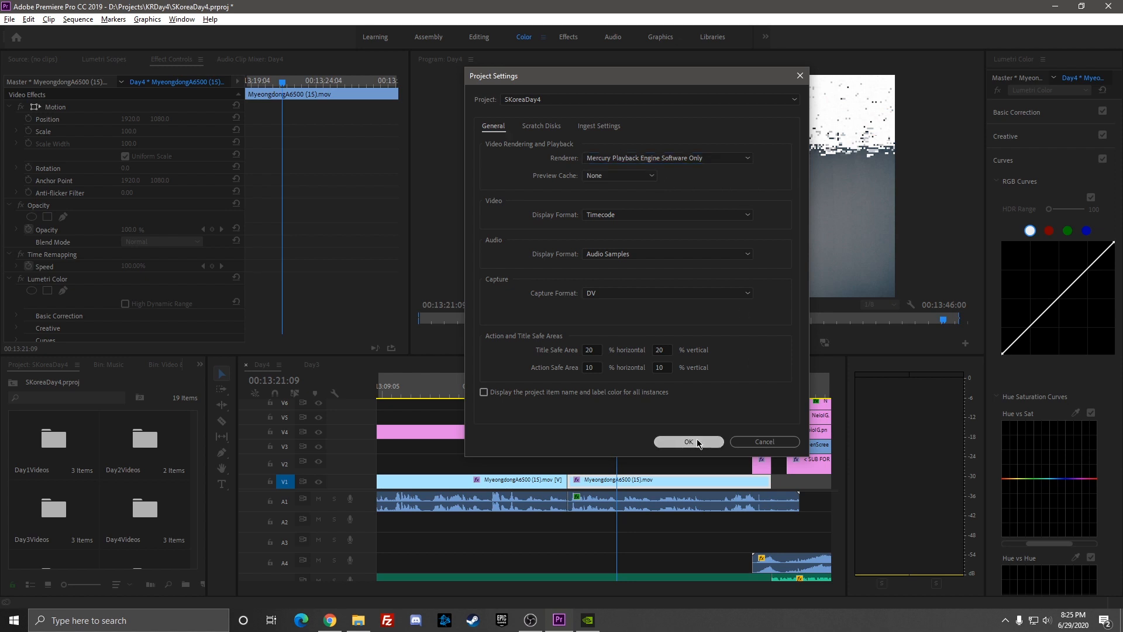
click(688, 441)
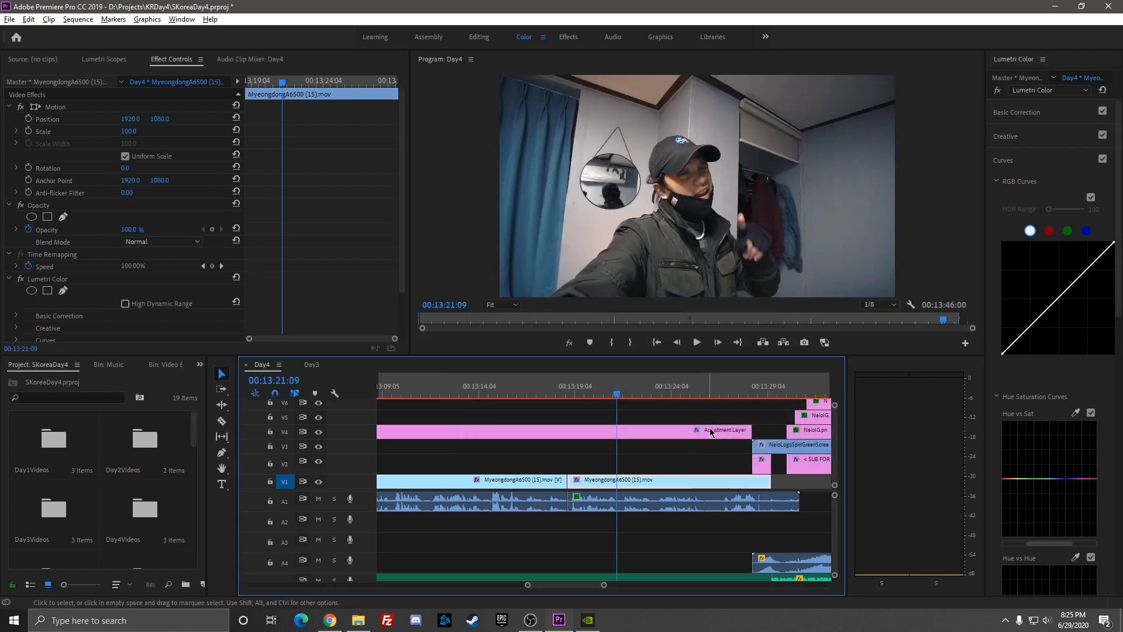
Replay the sequence from repositioned playhead points to confirm clean software-only playback
click(624, 394)
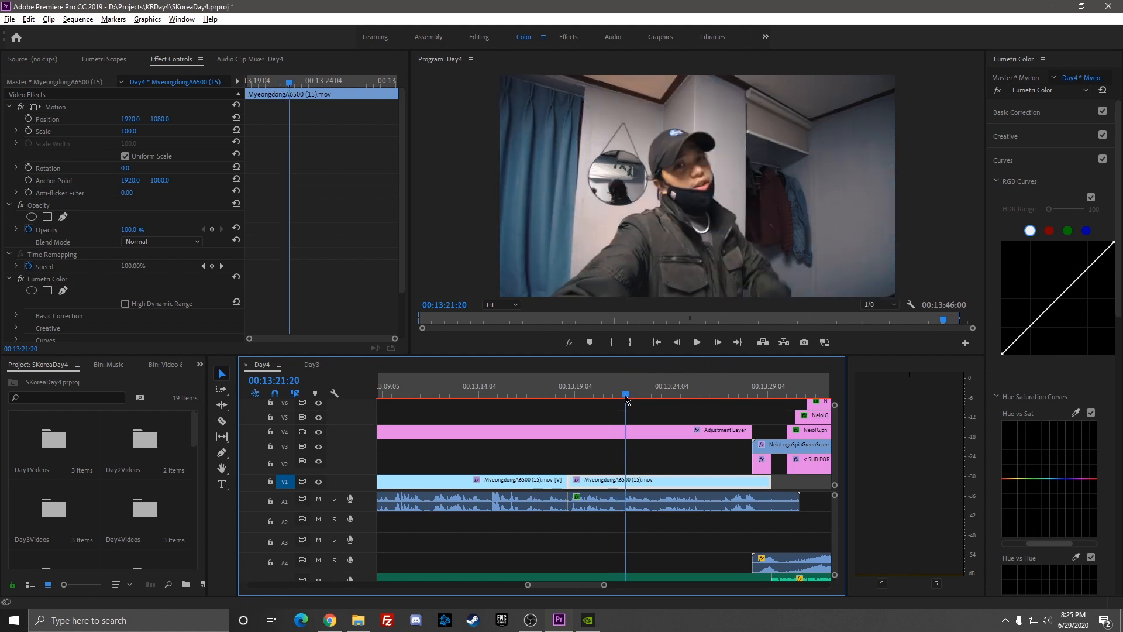
click(695, 342)
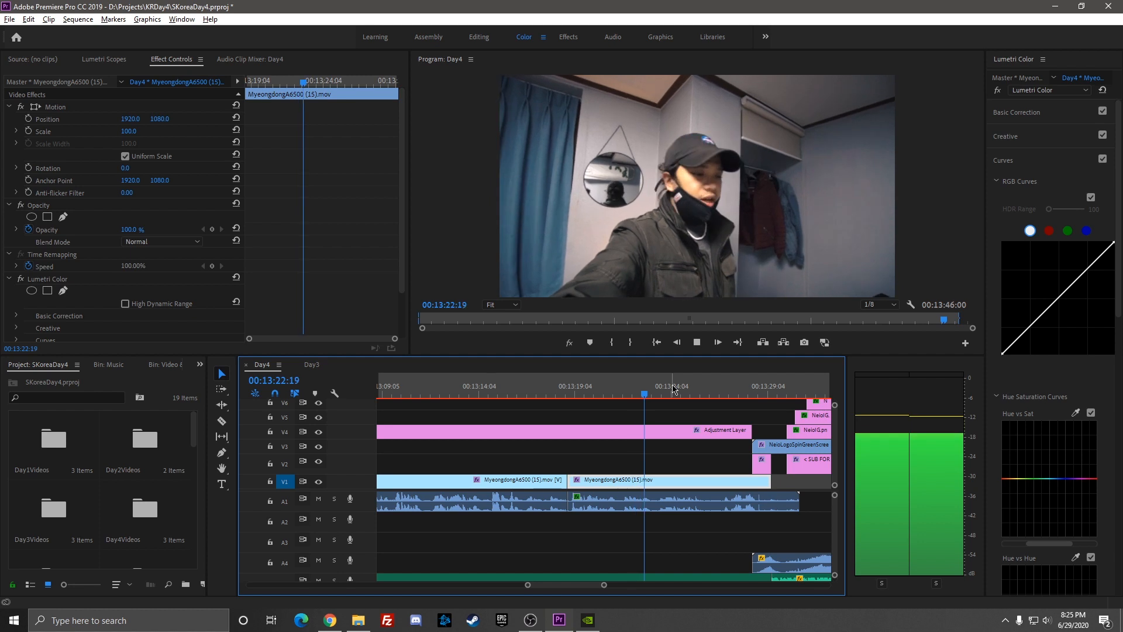
click(585, 395)
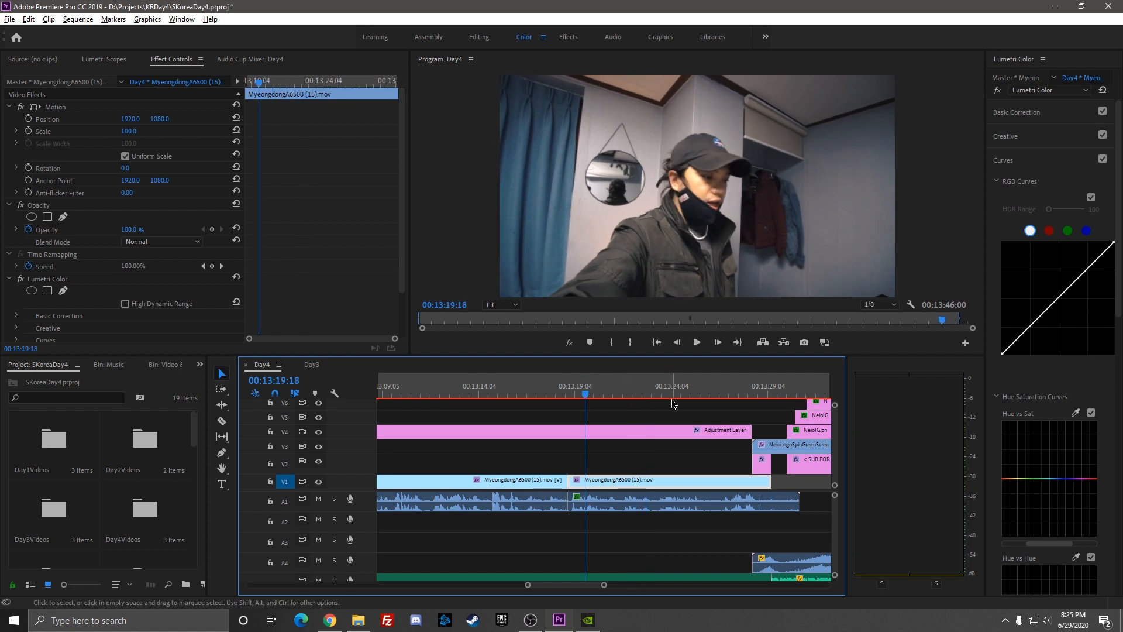
click(696, 341)
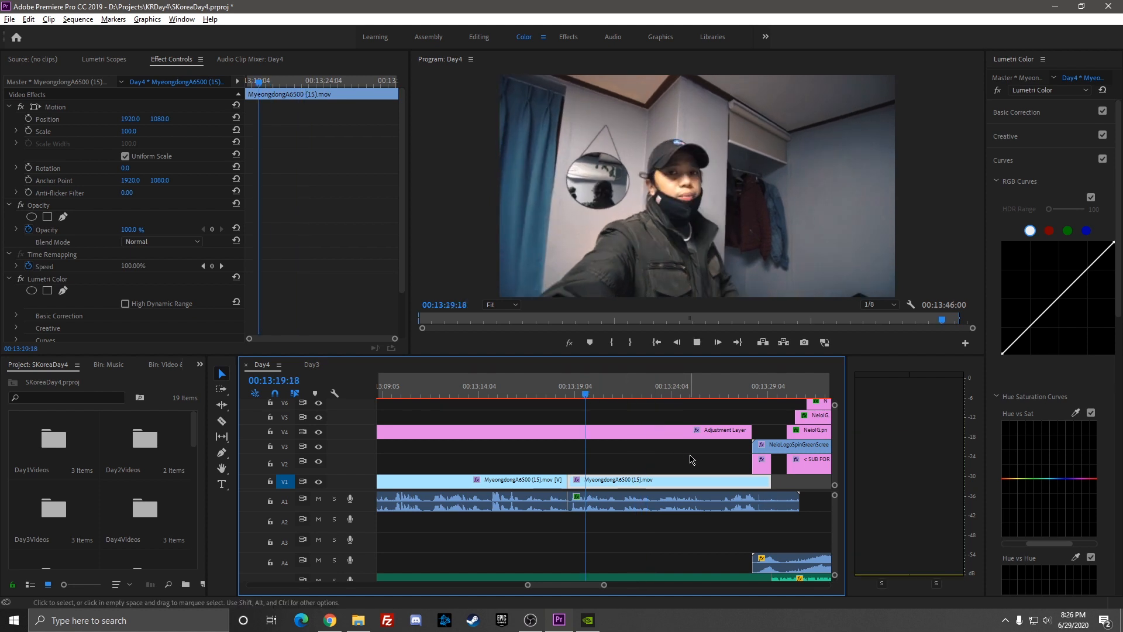
Raise the Program Monitor playback resolution from 1/8 to Full and test playback again
click(876, 304)
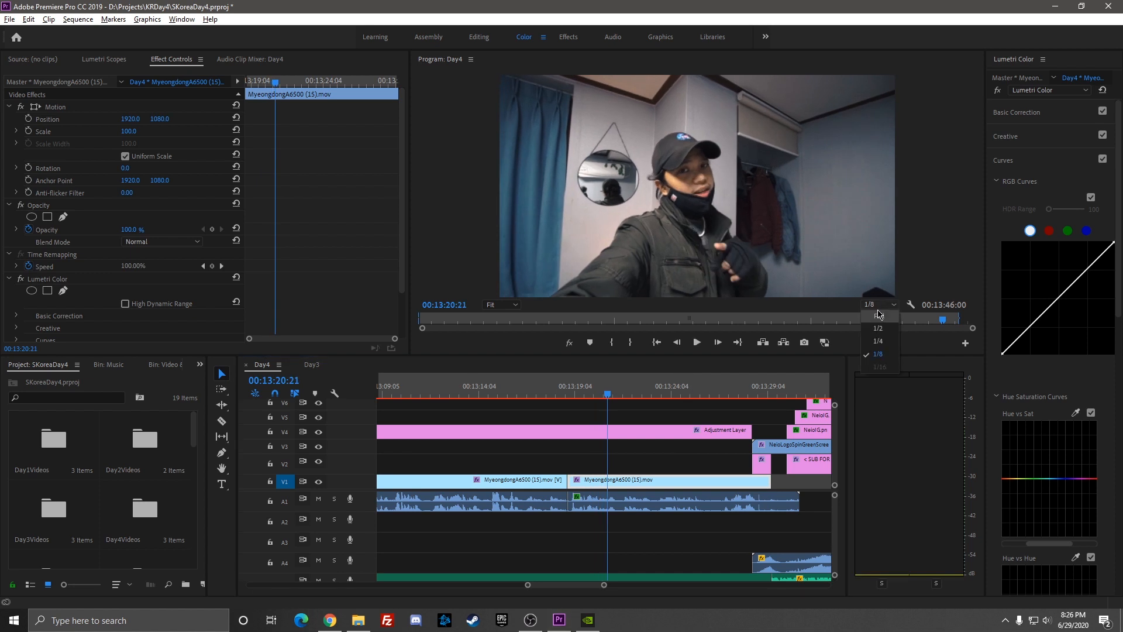
click(876, 315)
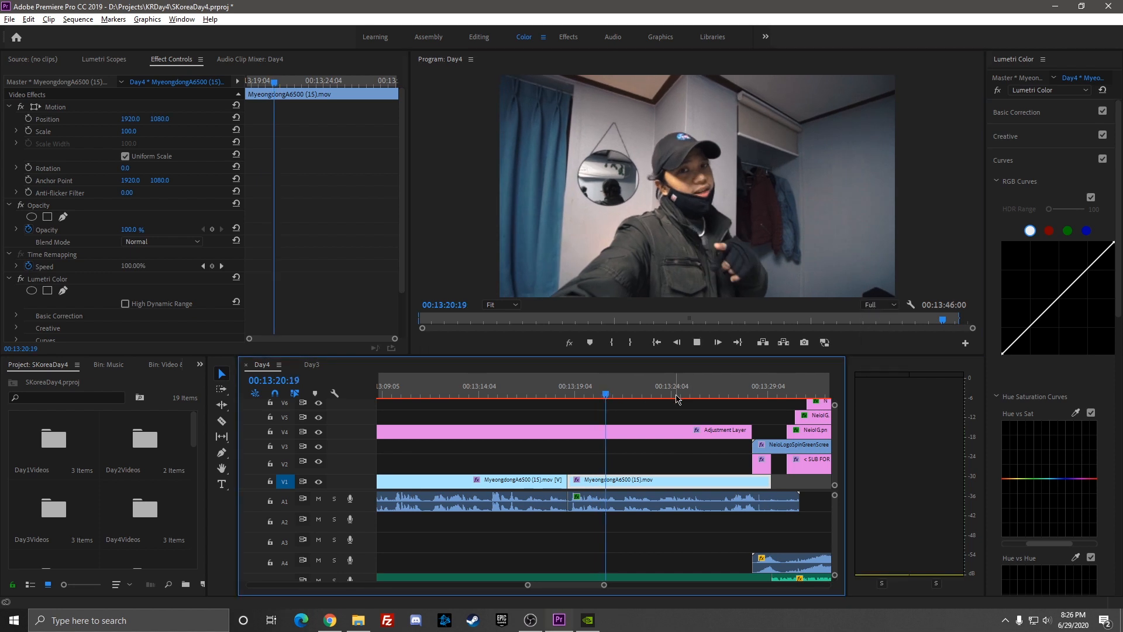
click(328, 620)
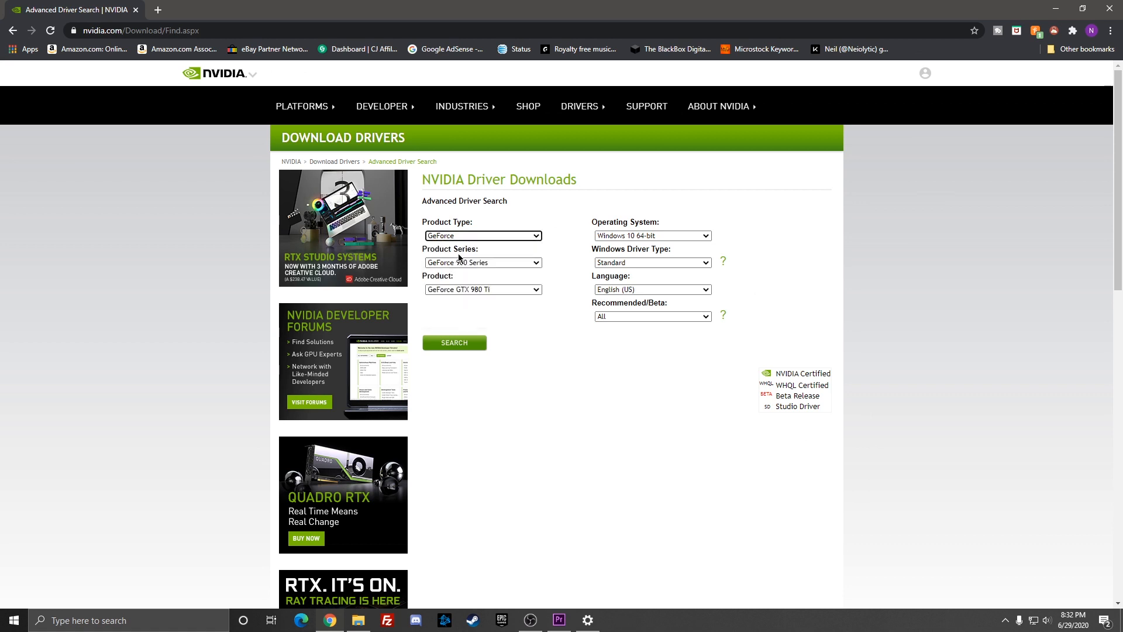
Search NVIDIA drivers for GeForce 900 Series GTX 980 Ti on Windows 10 64-bit
click(482, 262)
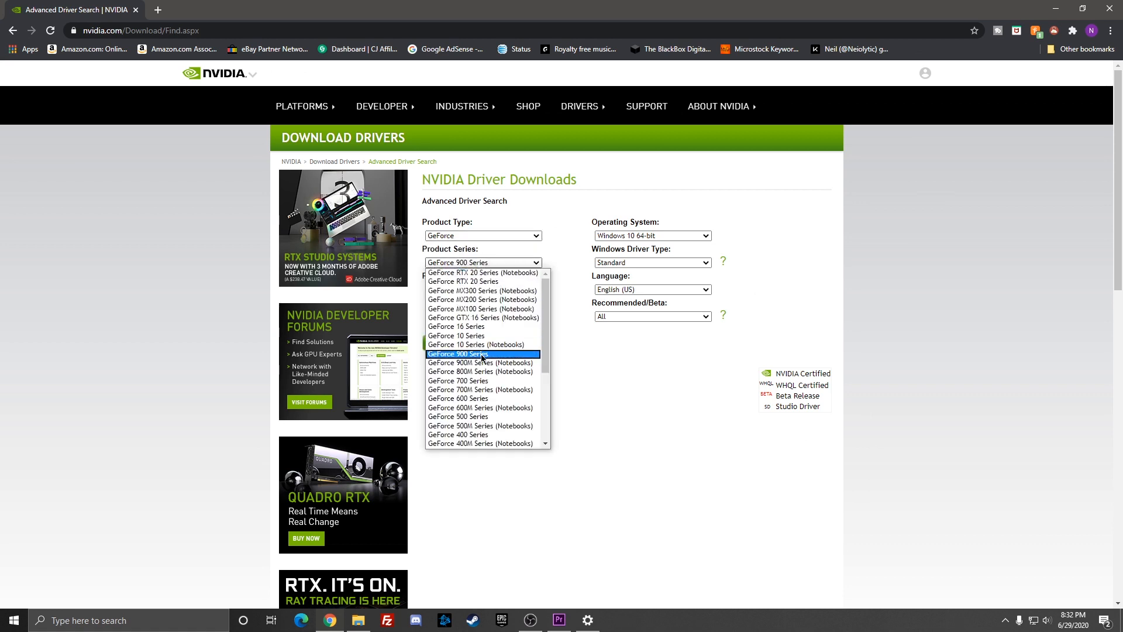
click(457, 353)
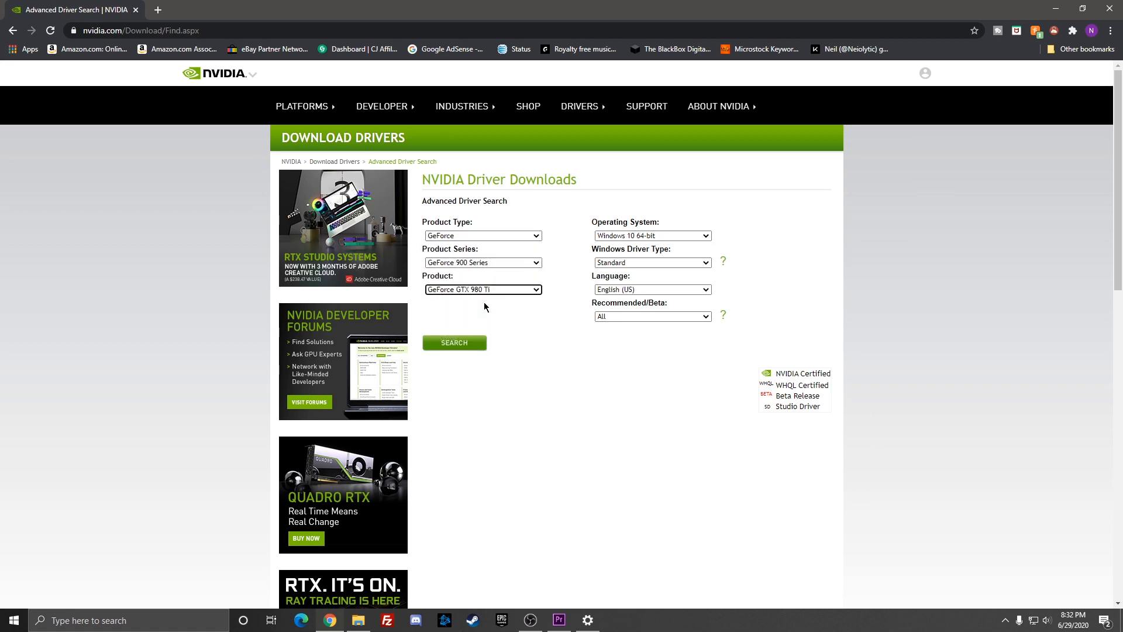
click(650, 235)
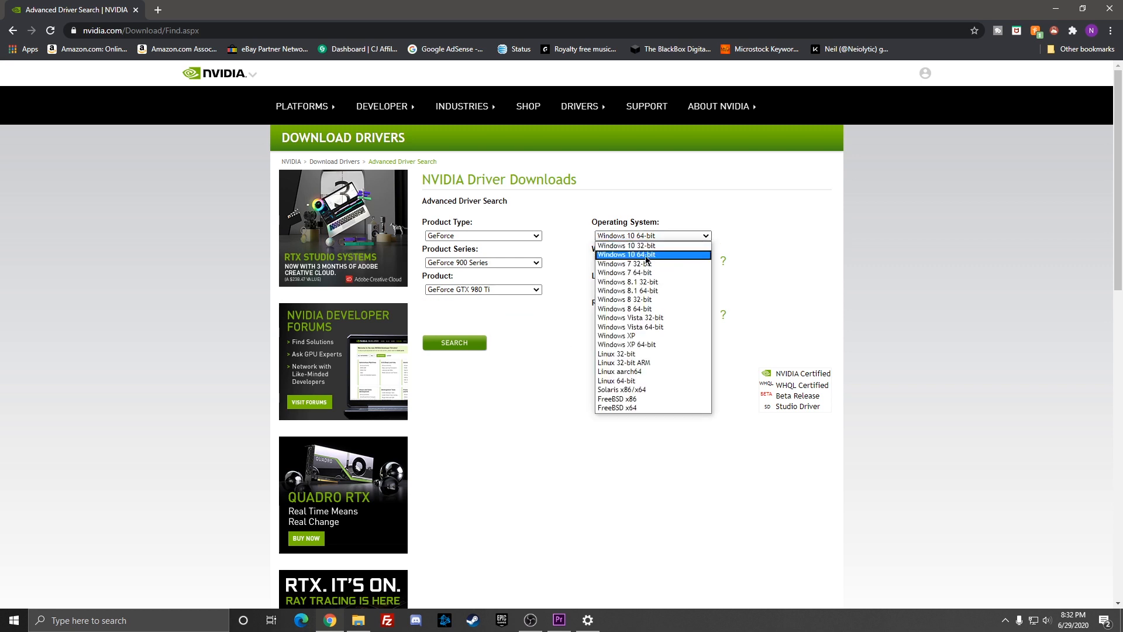
click(625, 254)
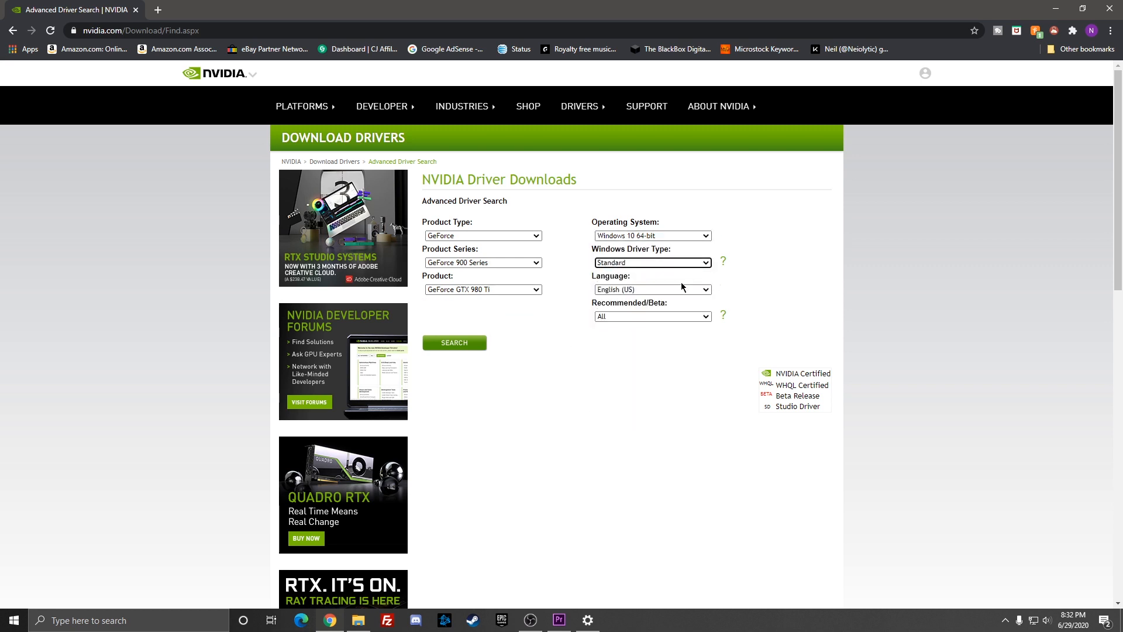
click(454, 343)
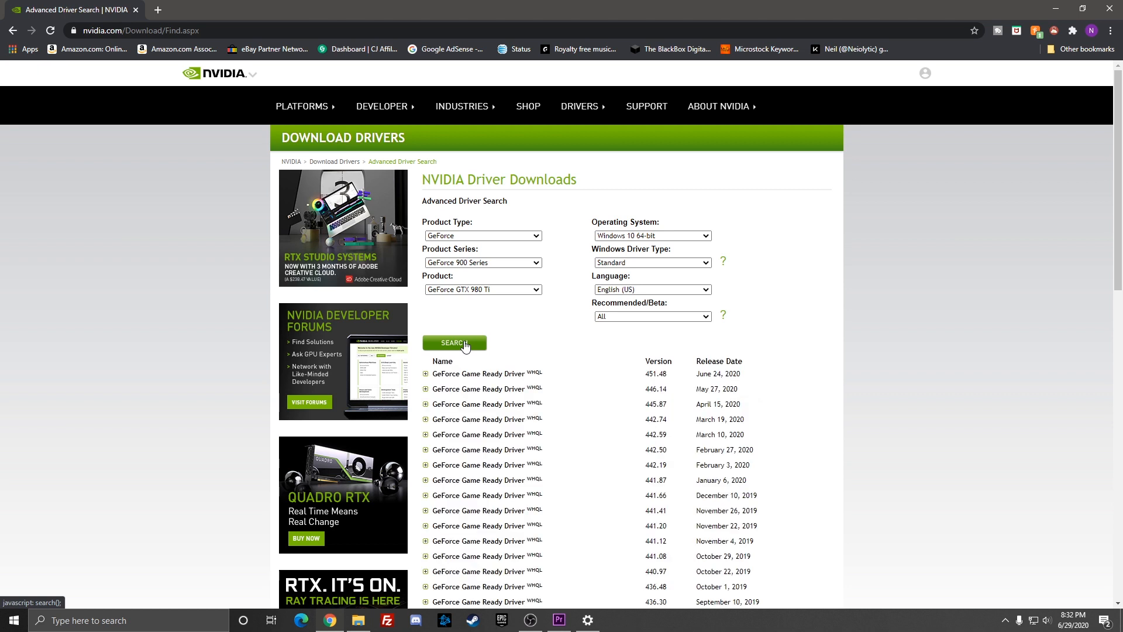
scroll(down, 3)
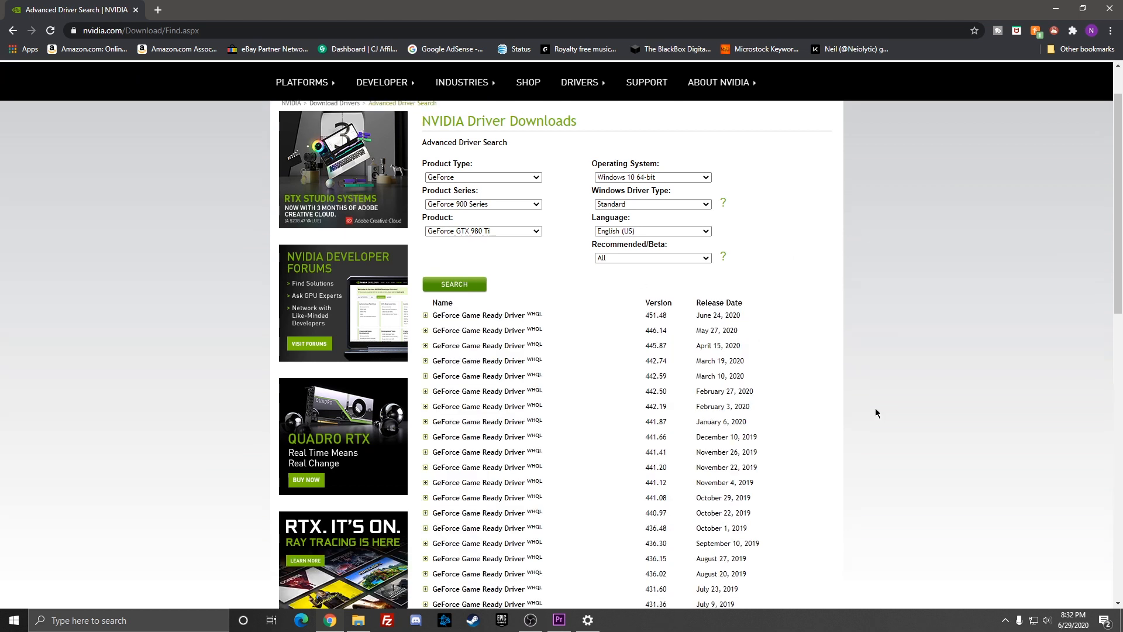
mouse_move(1007, 627)
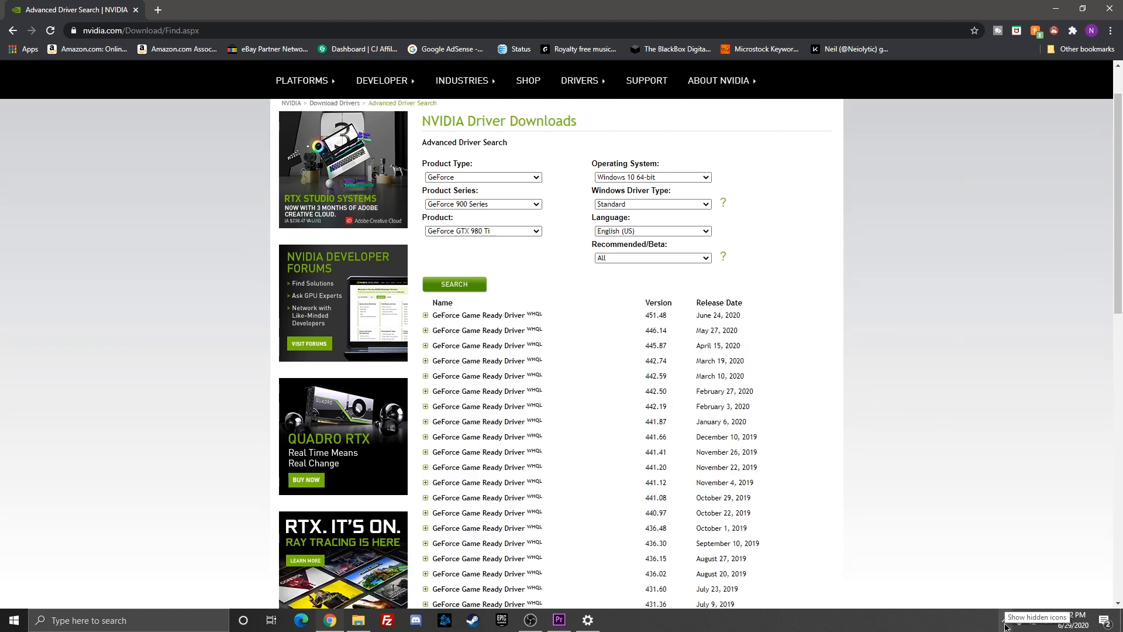
mouse_move(405, 612)
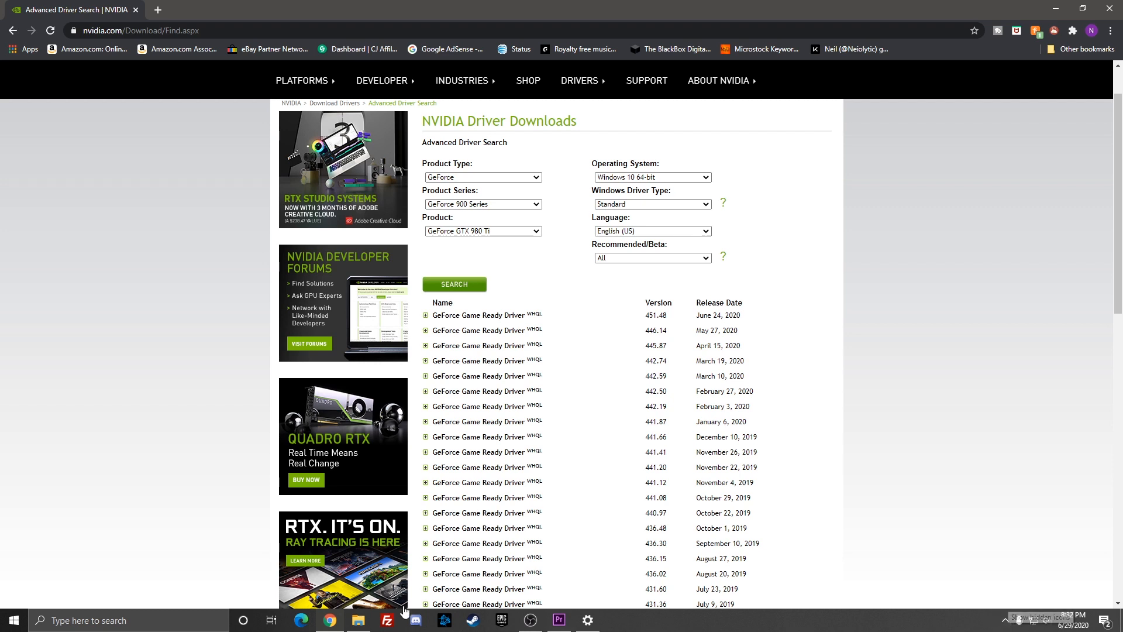
text(ge)
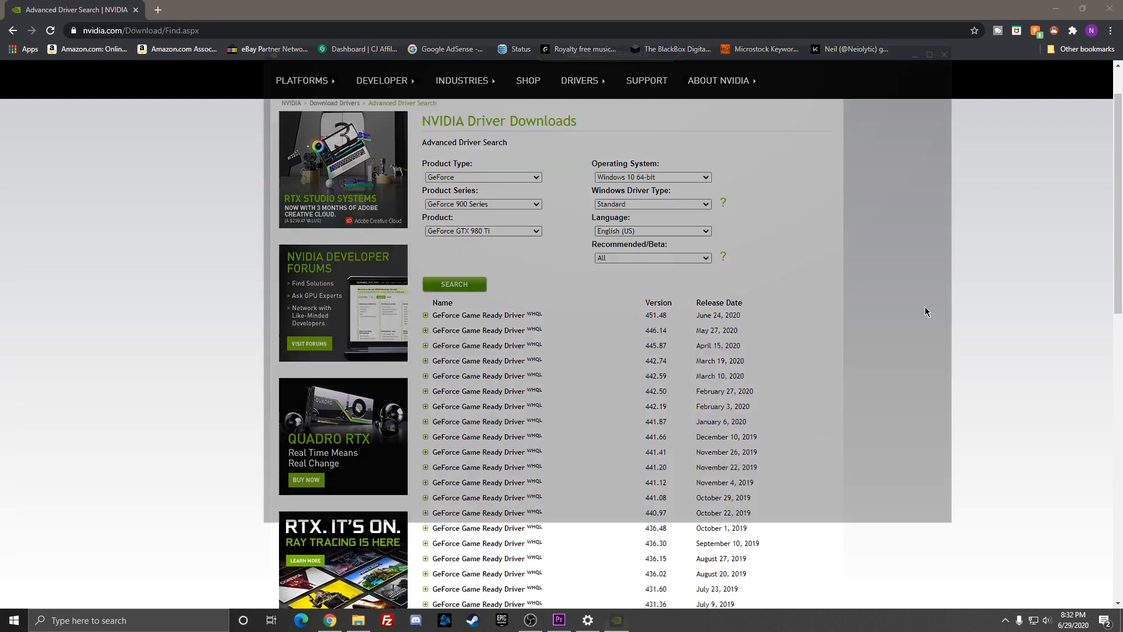
Launch GeForce Experience, then open the 446.14 Game Ready Driver (May 27, 2020) page
click(615, 620)
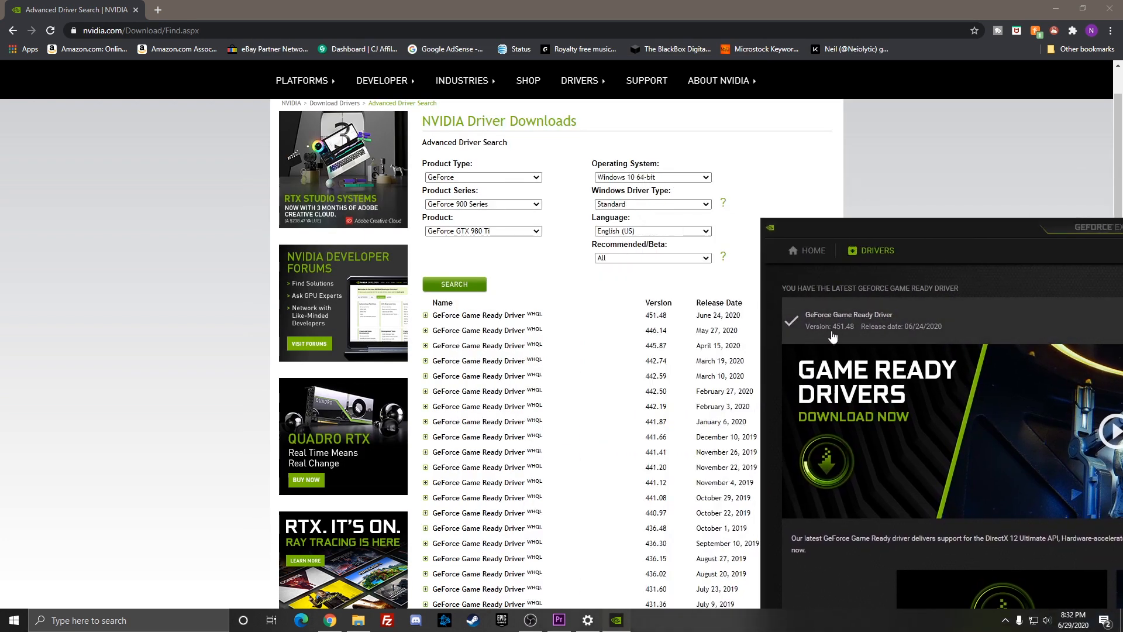
mouse_move(665, 315)
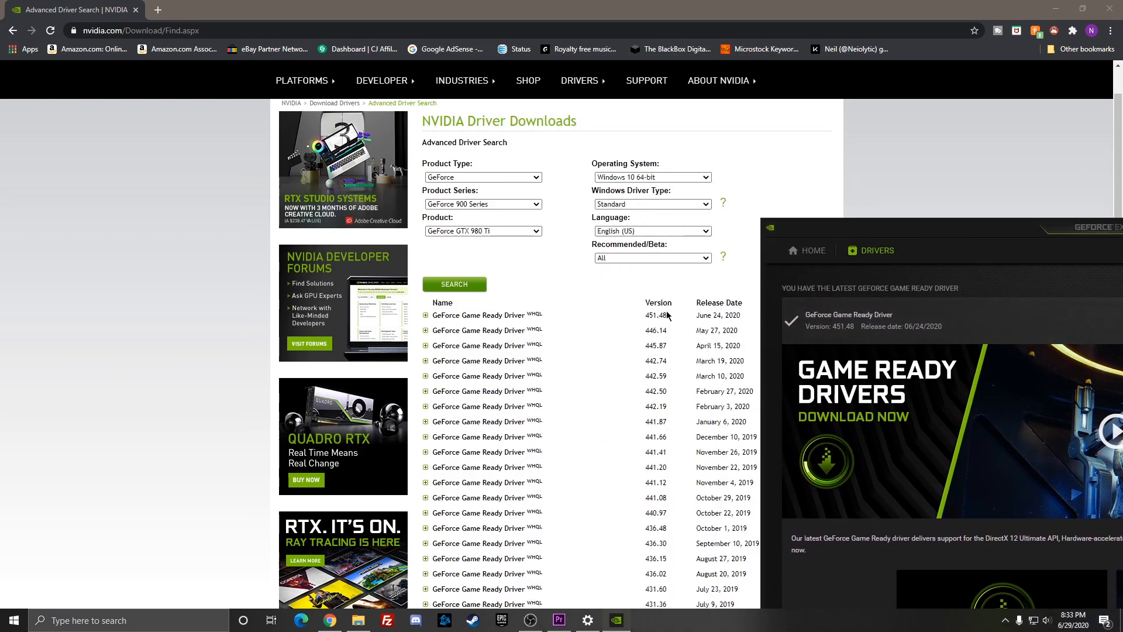
mouse_move(655, 317)
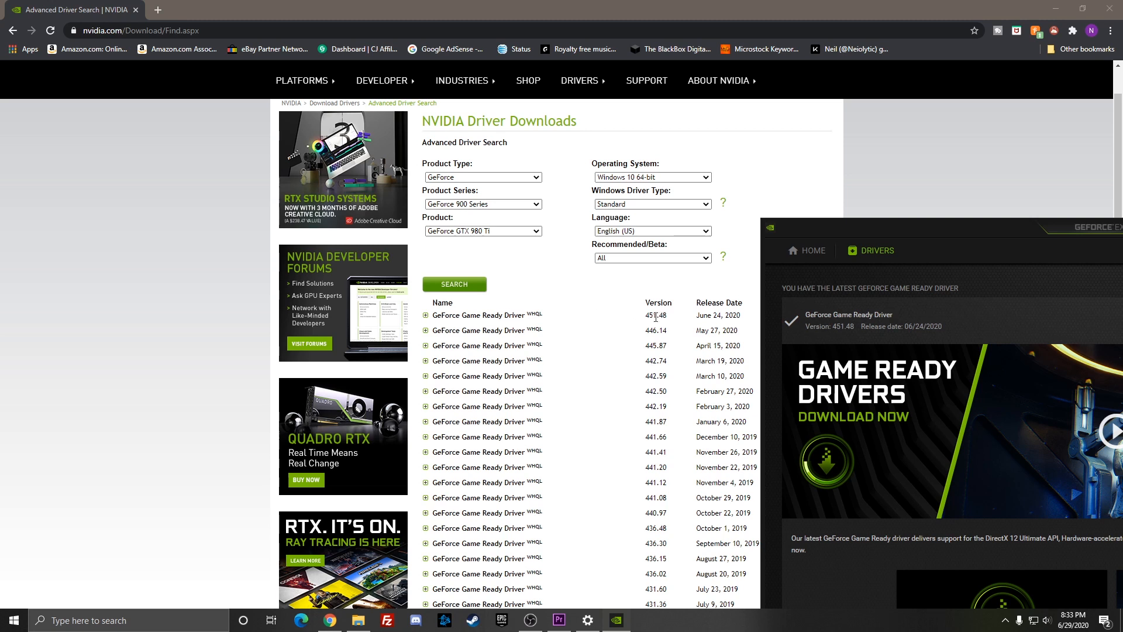
mouse_move(780, 342)
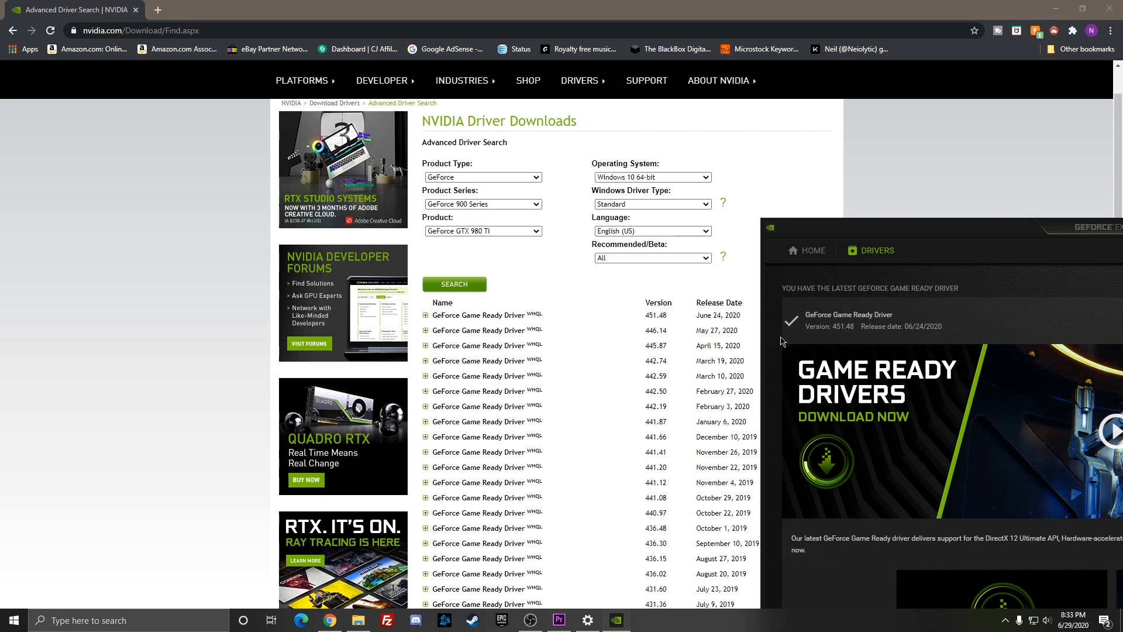
click(426, 330)
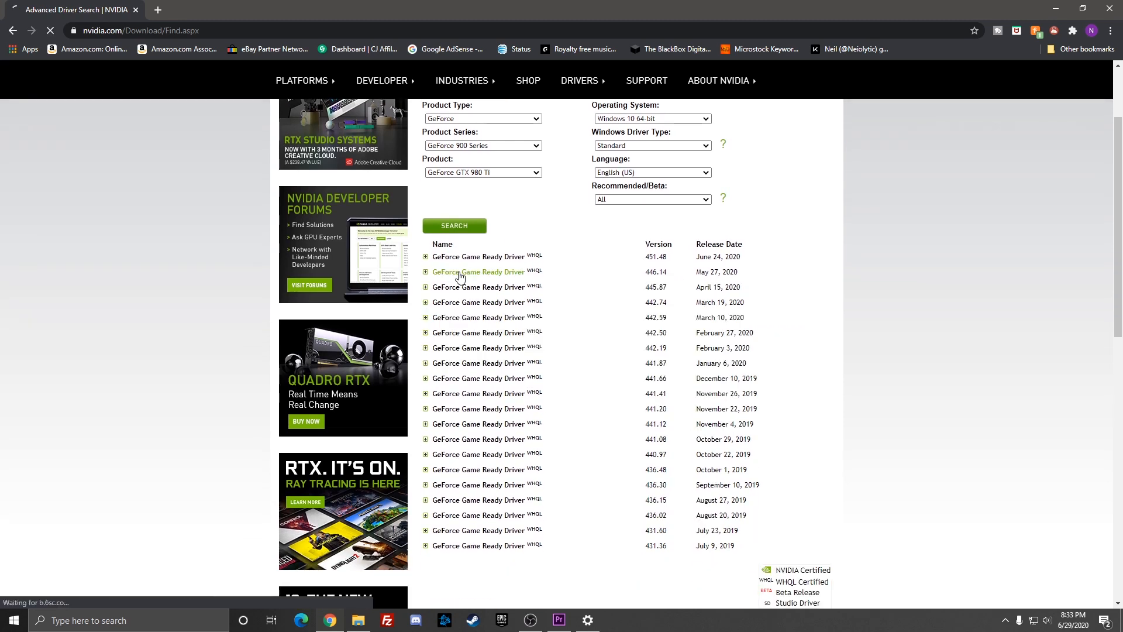
click(480, 271)
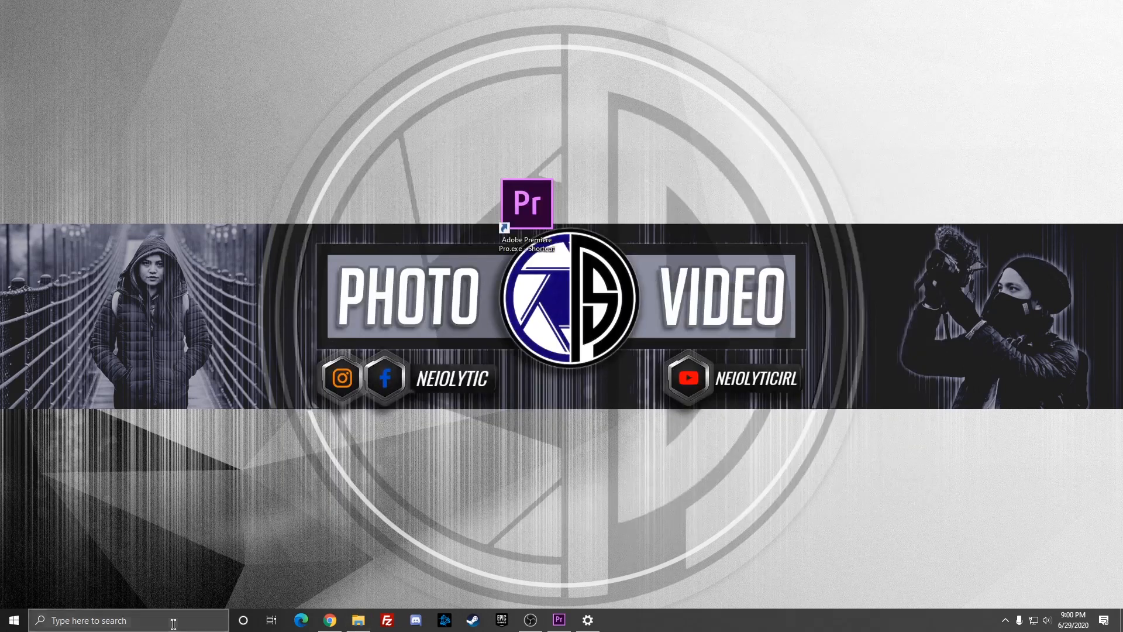
Open Add or remove programs from Start search and filter the app list by 'nvi'
text(unins)
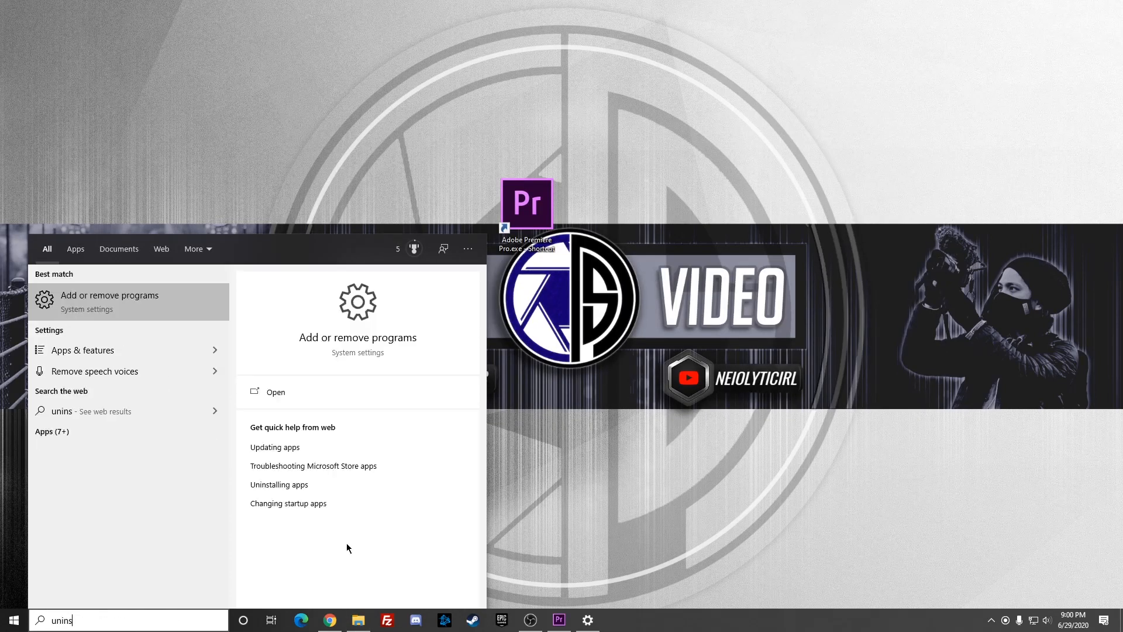
mouse_move(172, 287)
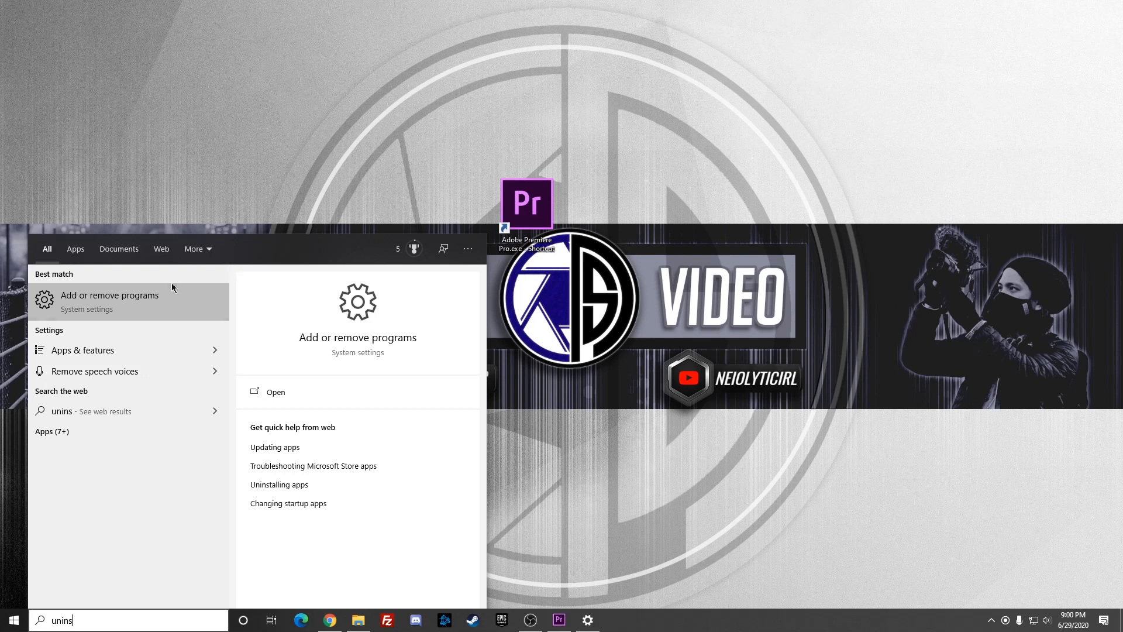
click(109, 295)
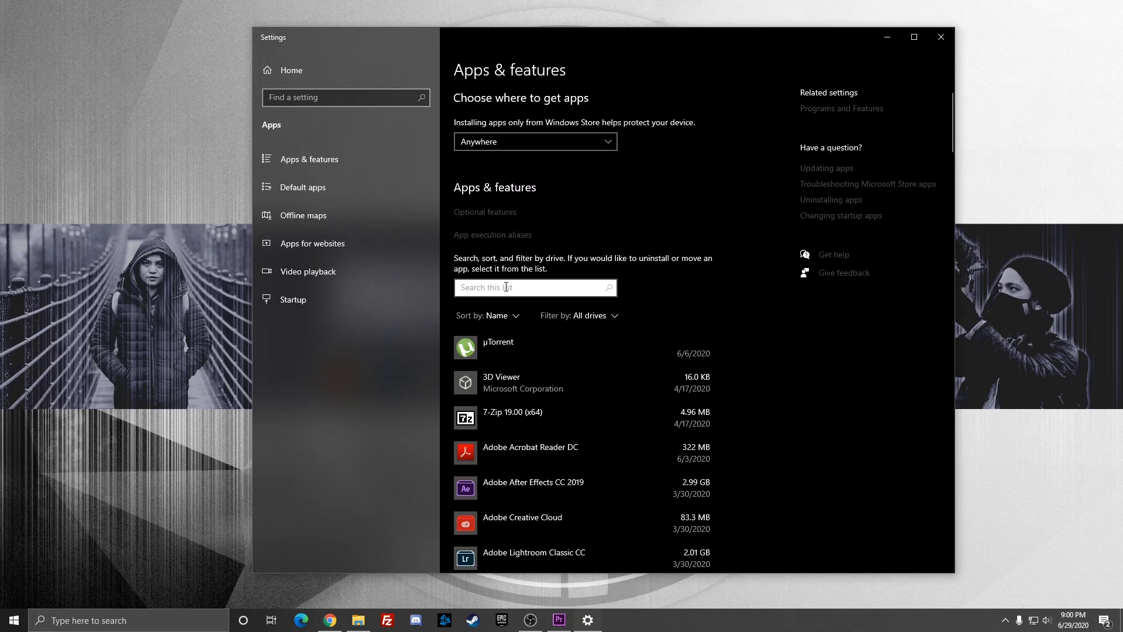
text(nvi)
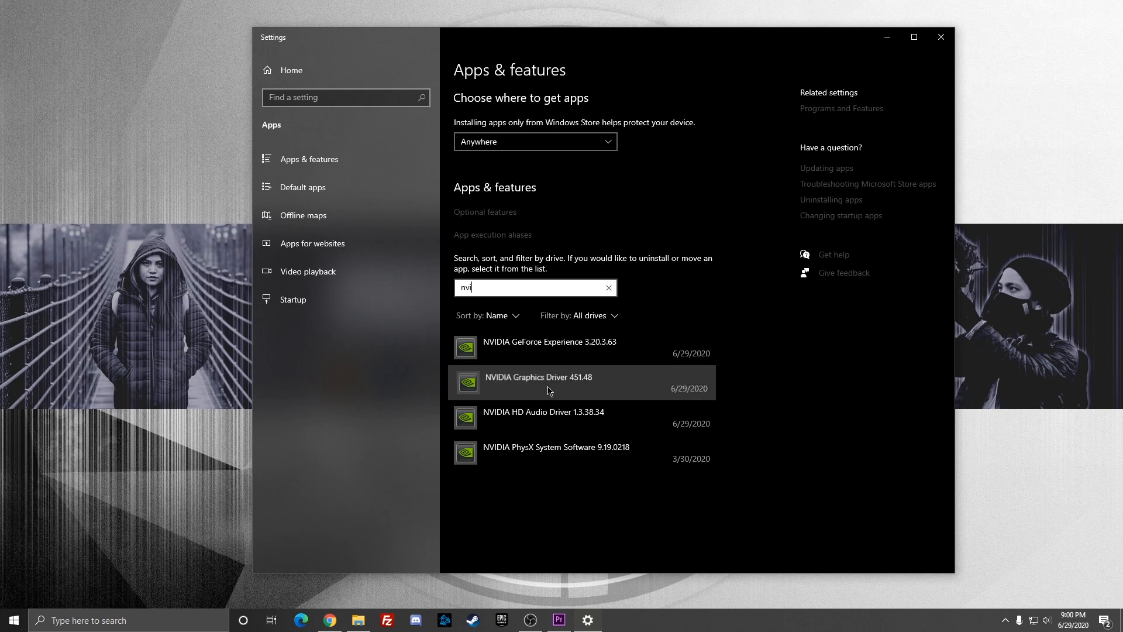
Uninstall NVIDIA Graphics Driver 451.48 and restart now to finish removal
click(580, 383)
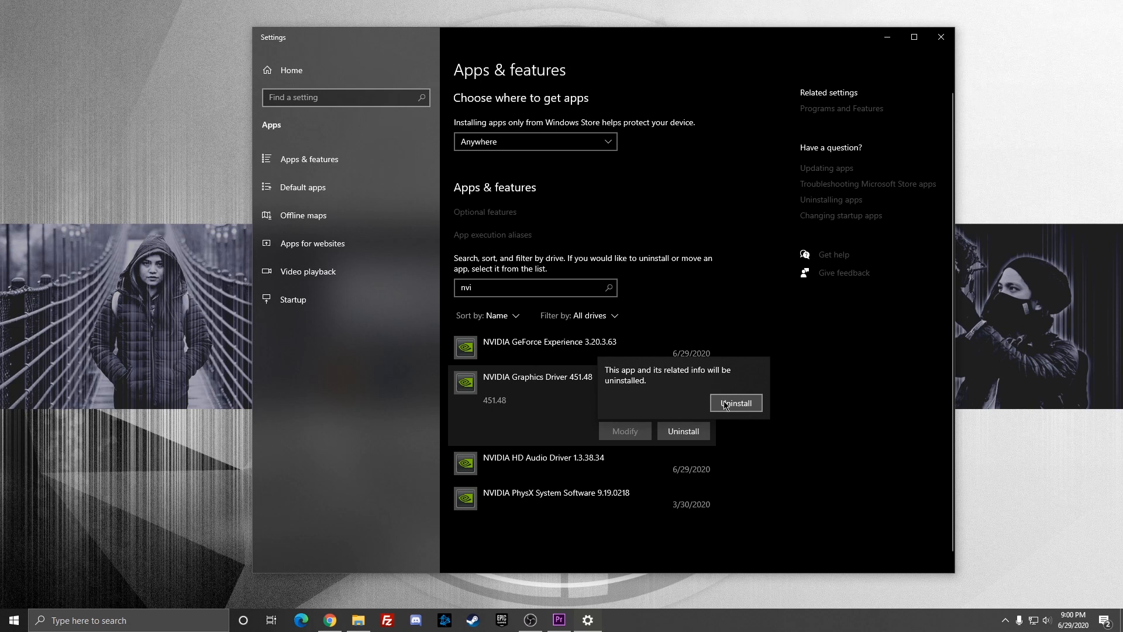
click(735, 403)
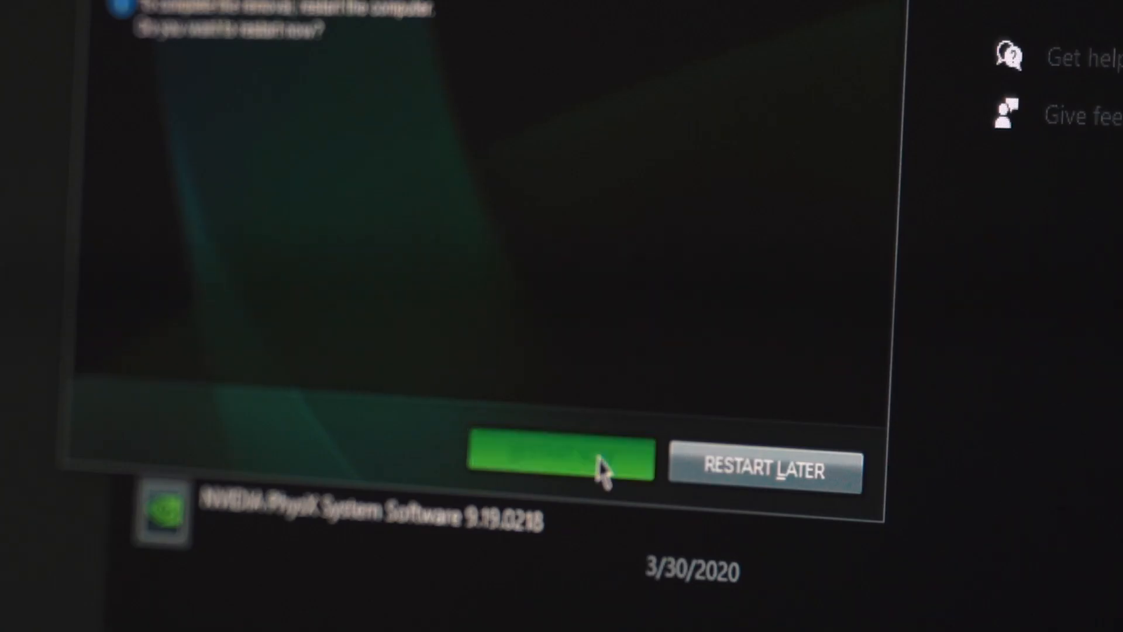
click(561, 463)
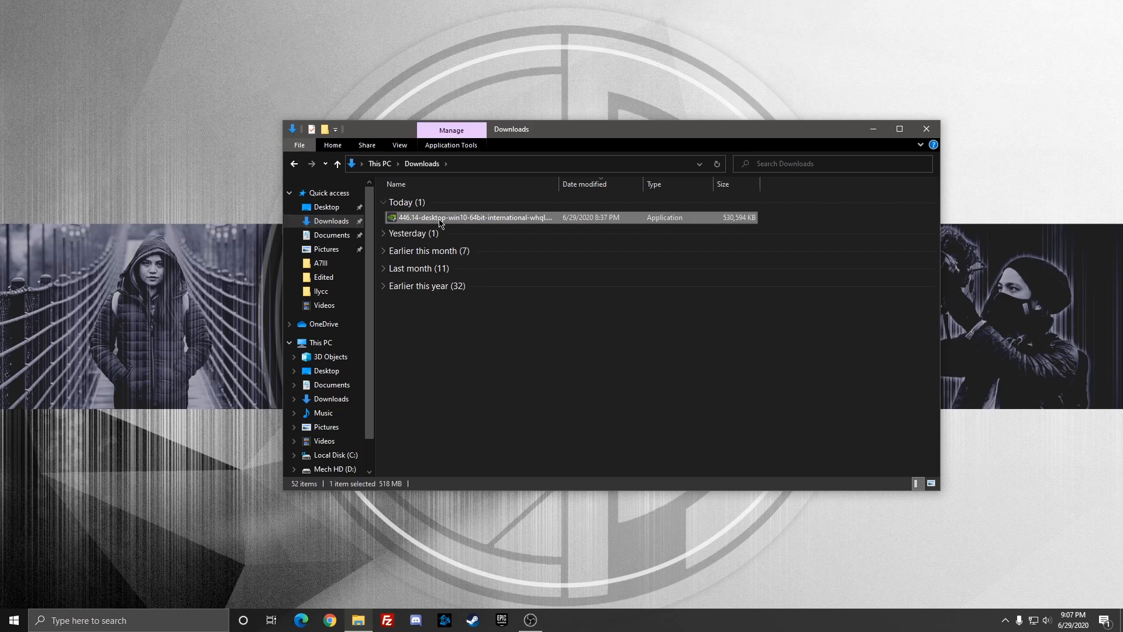
mouse_move(624, 231)
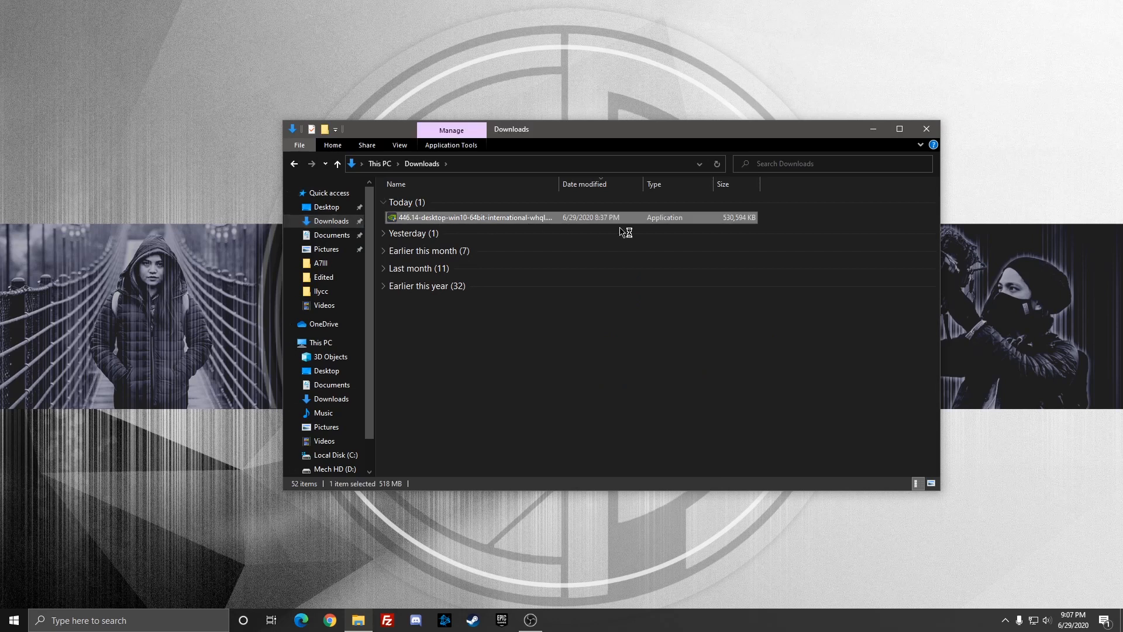
Run the downloaded 446.14 driver package and extract to the default folder
double_click(471, 218)
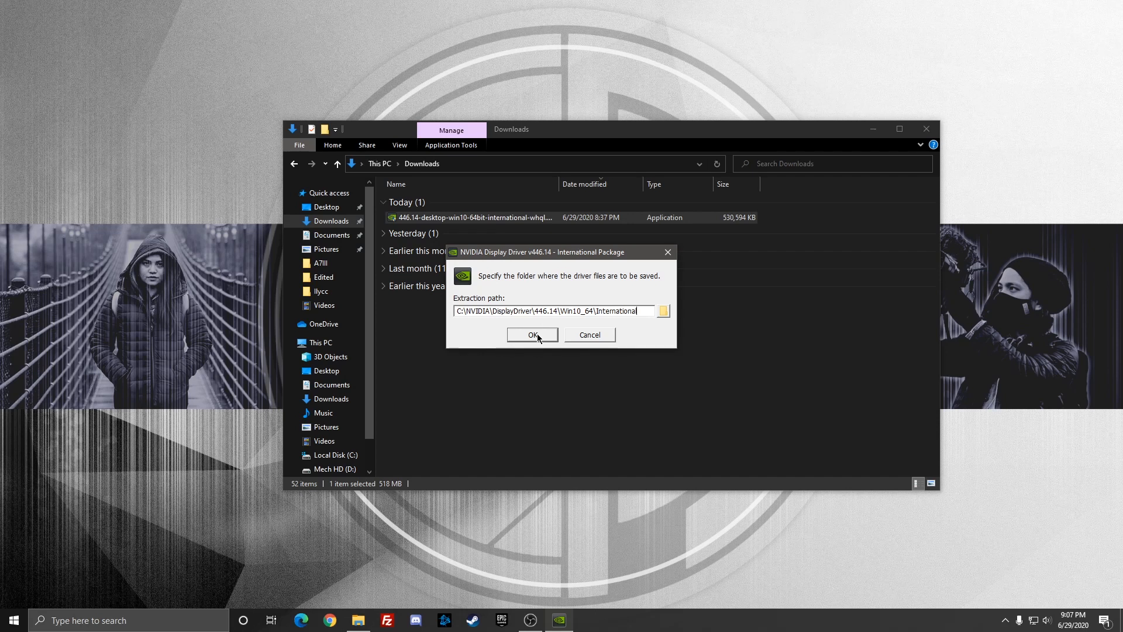
click(531, 334)
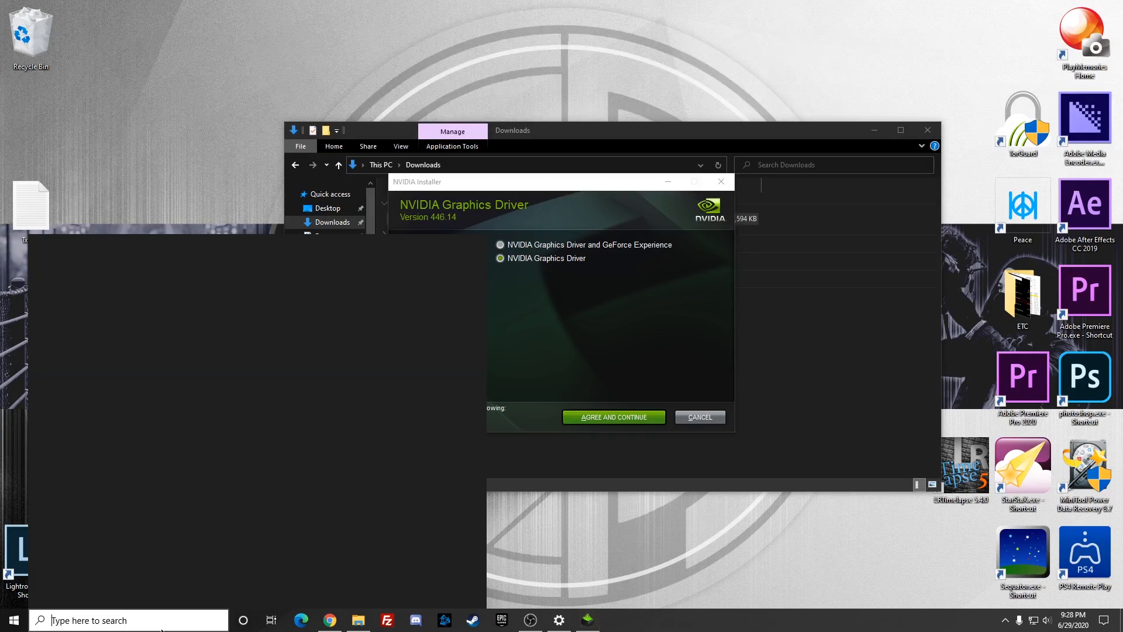
text(unins)
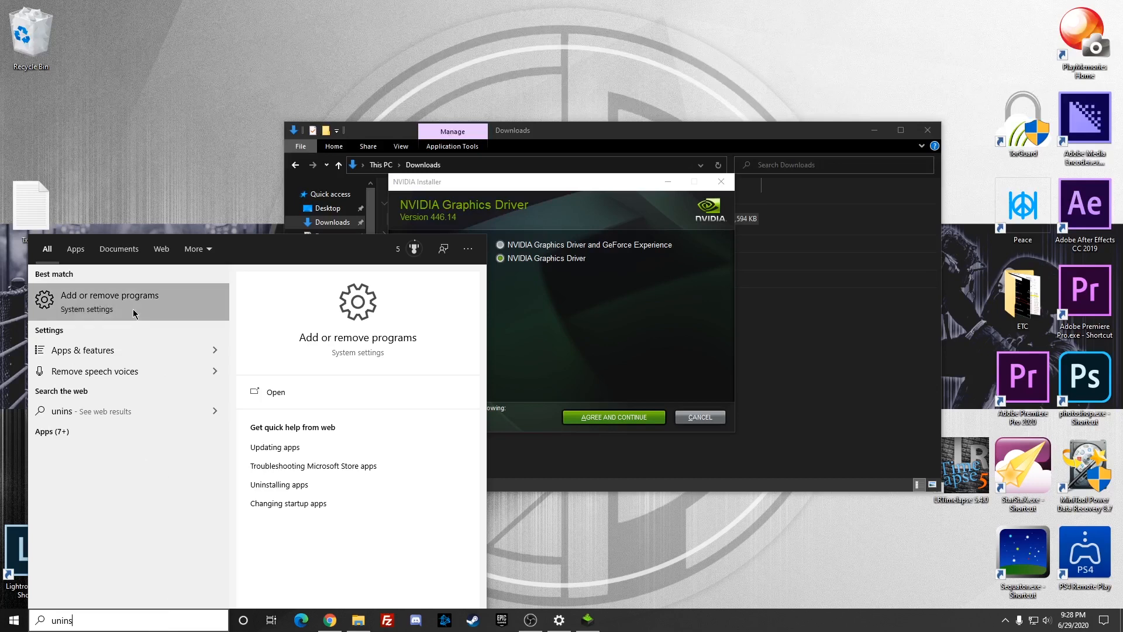
click(110, 294)
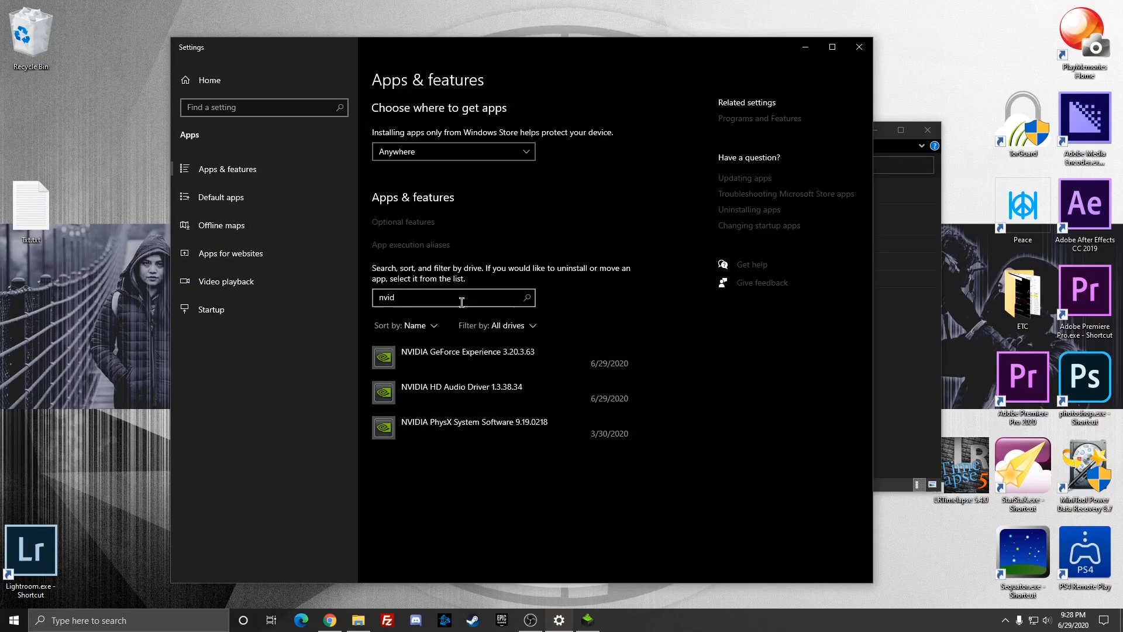
click(465, 351)
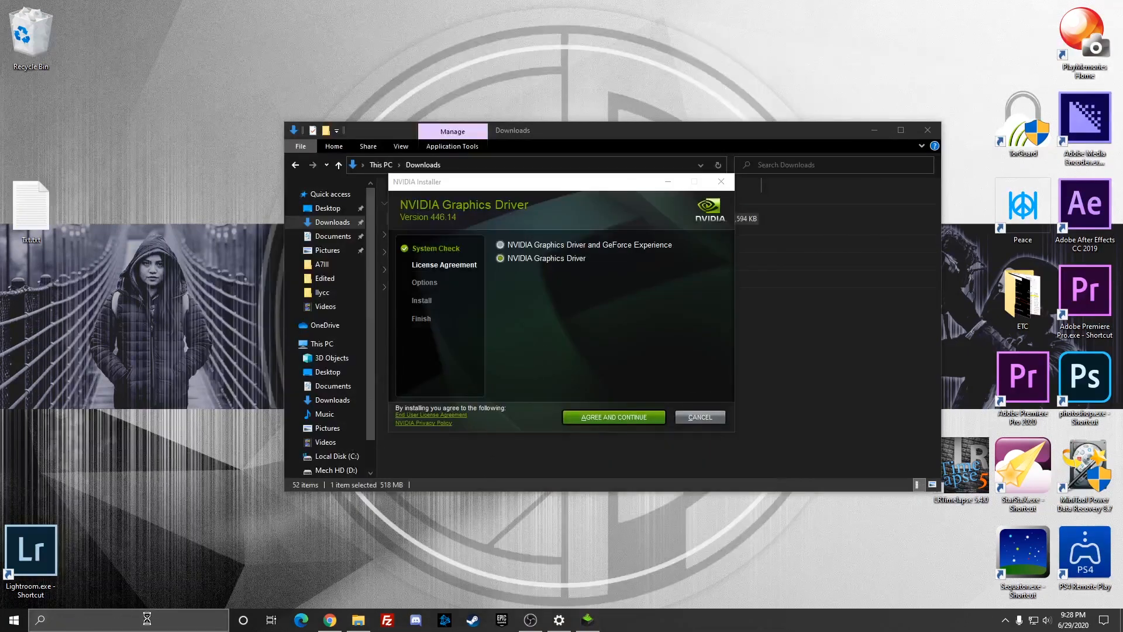
text(ge)
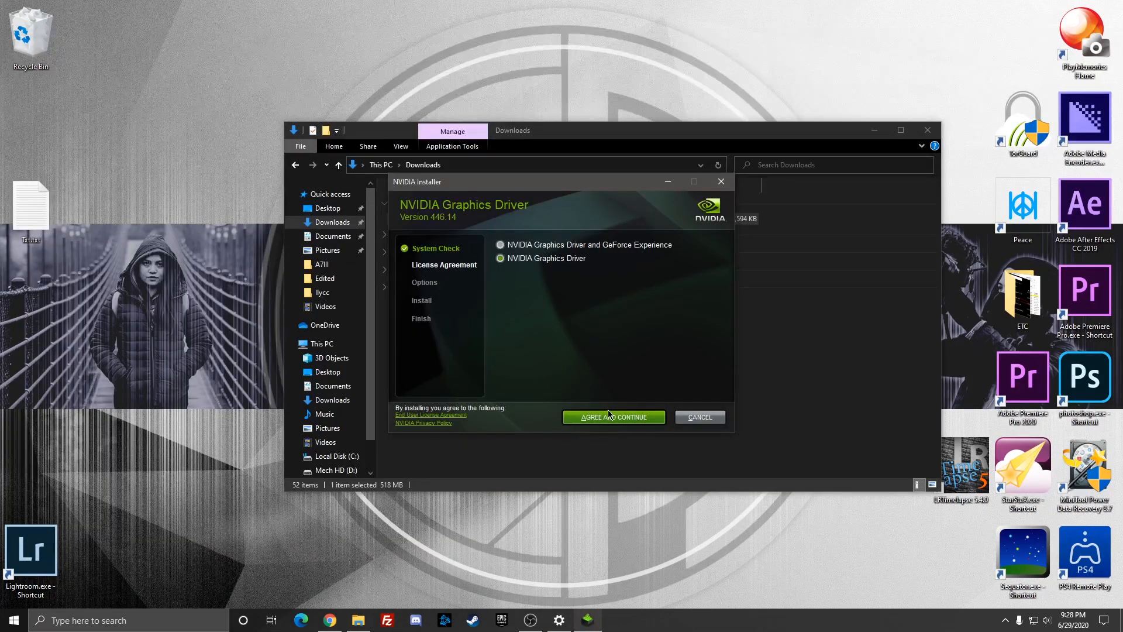
mouse_move(610, 421)
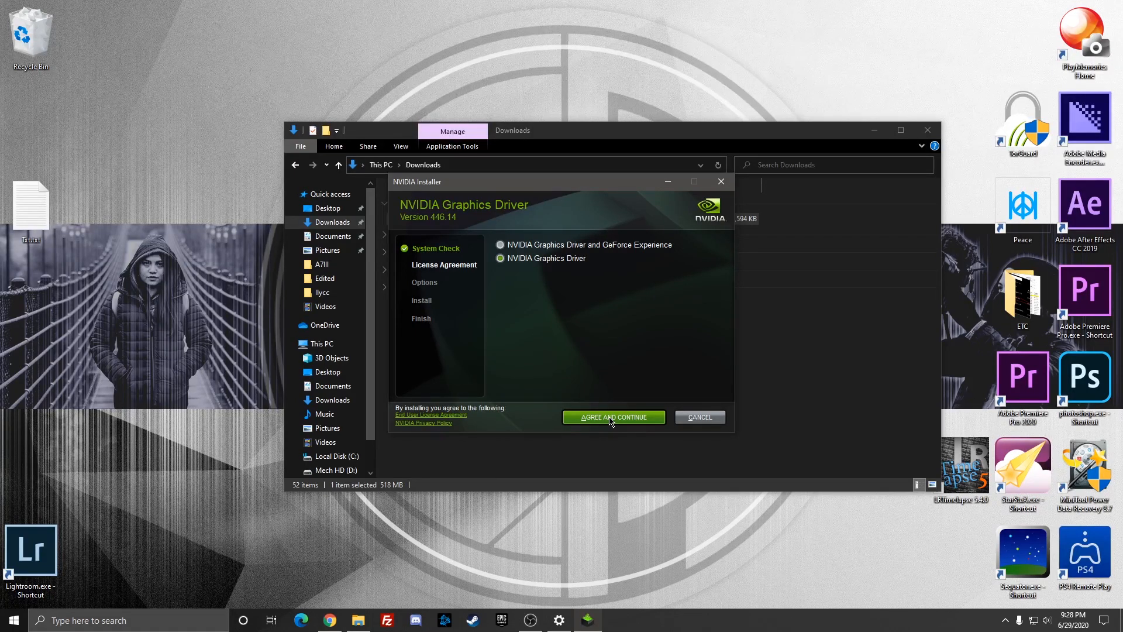
mouse_move(678, 326)
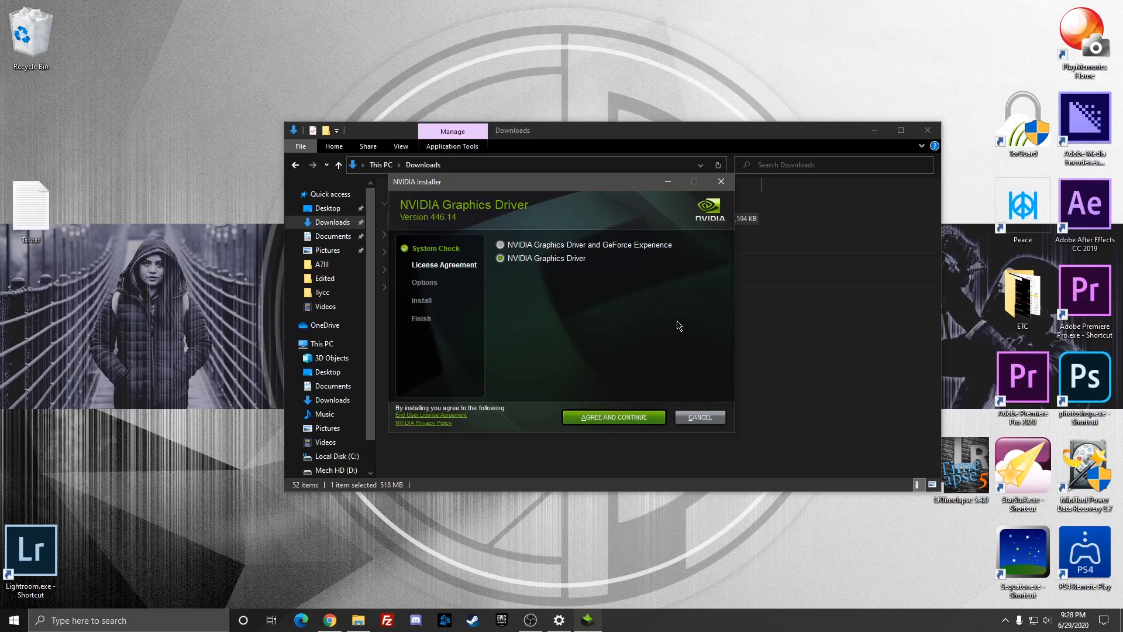
Accept the license and start the Express installation of driver 446.14
click(612, 417)
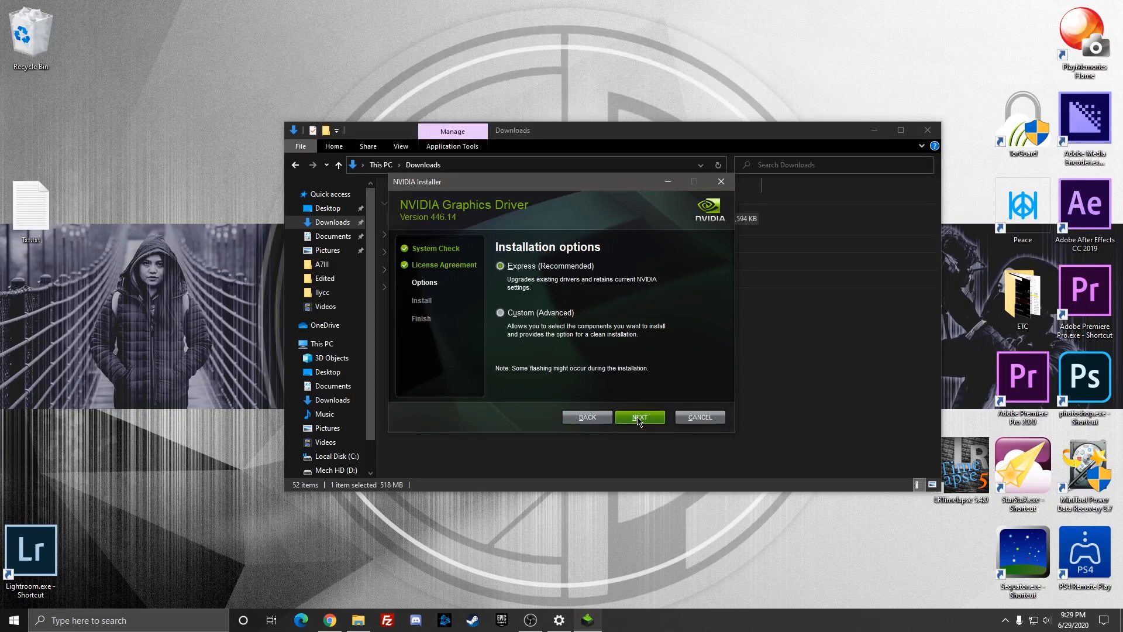
click(639, 416)
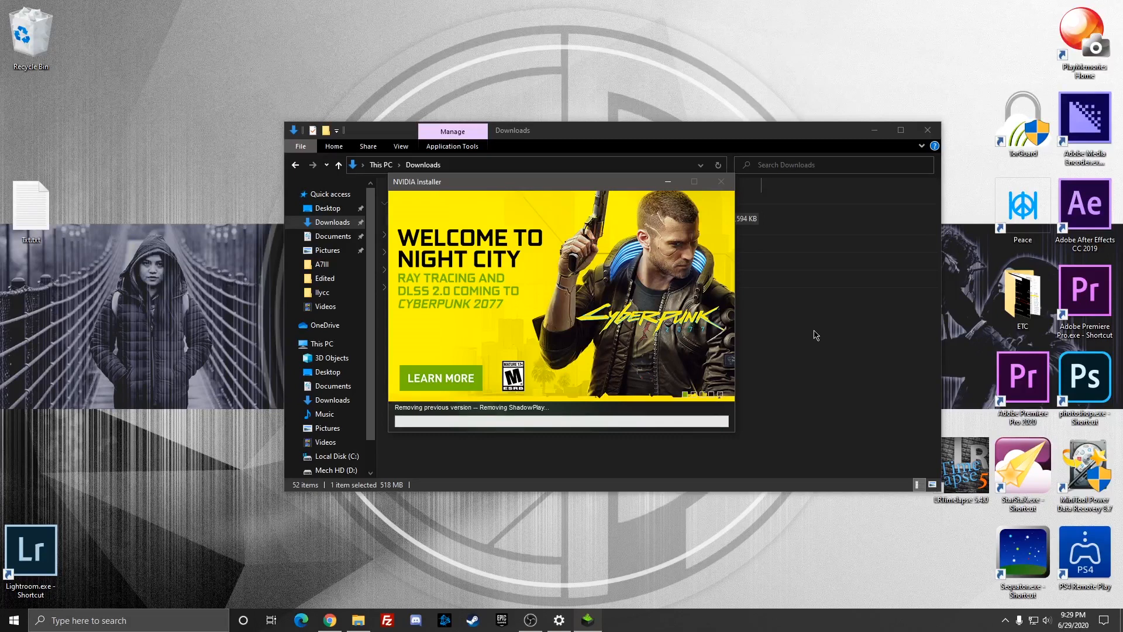
mouse_move(526, 436)
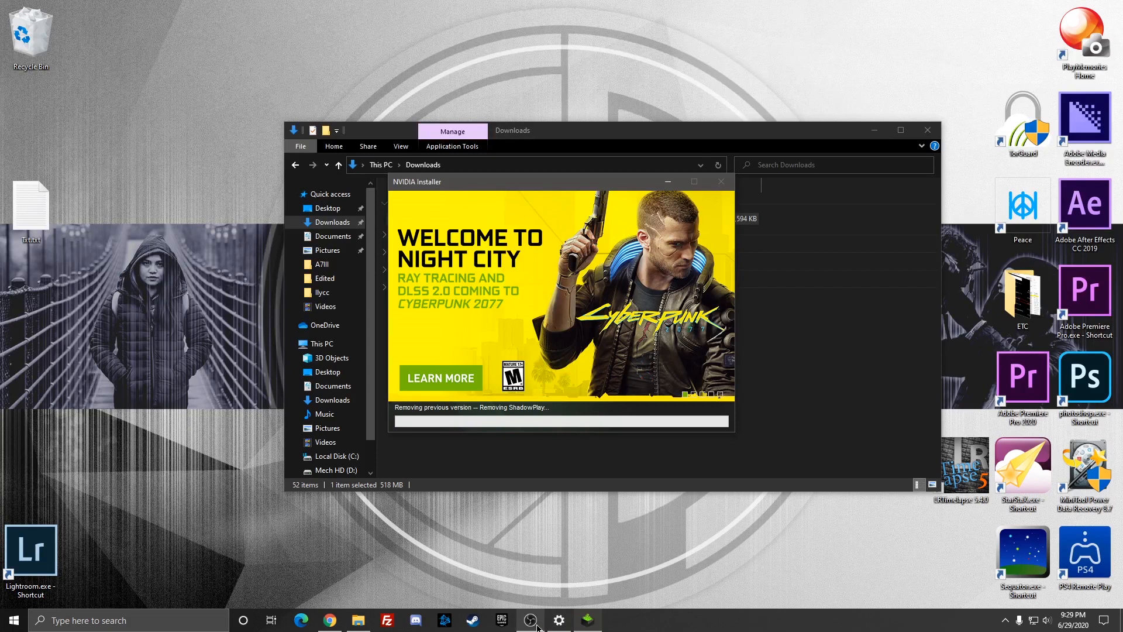
mouse_move(531, 621)
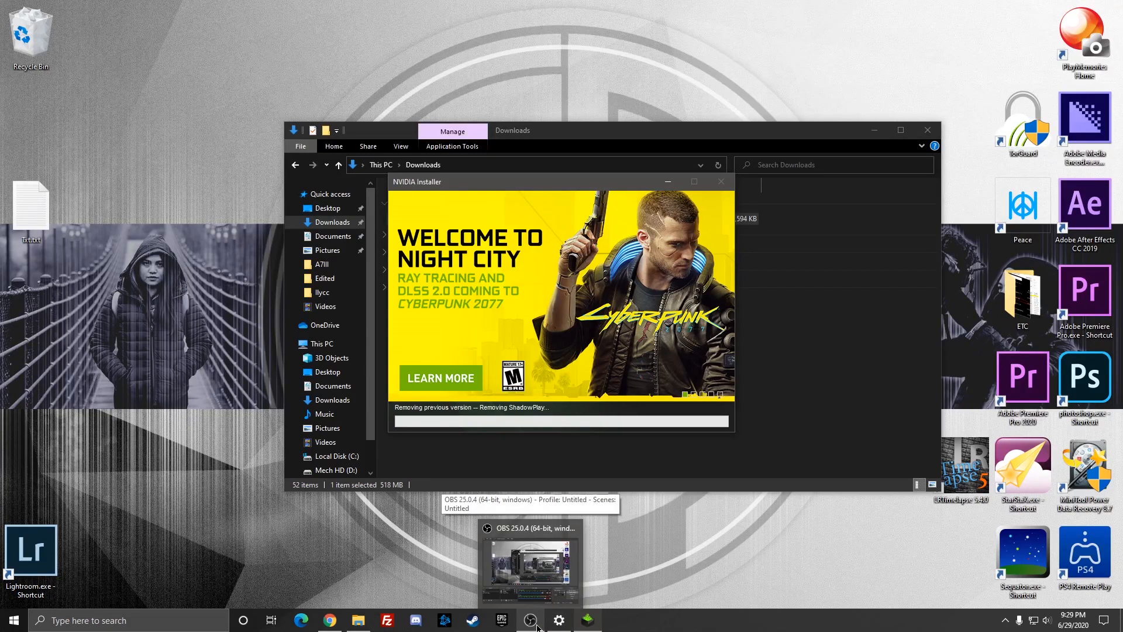
mouse_move(657, 592)
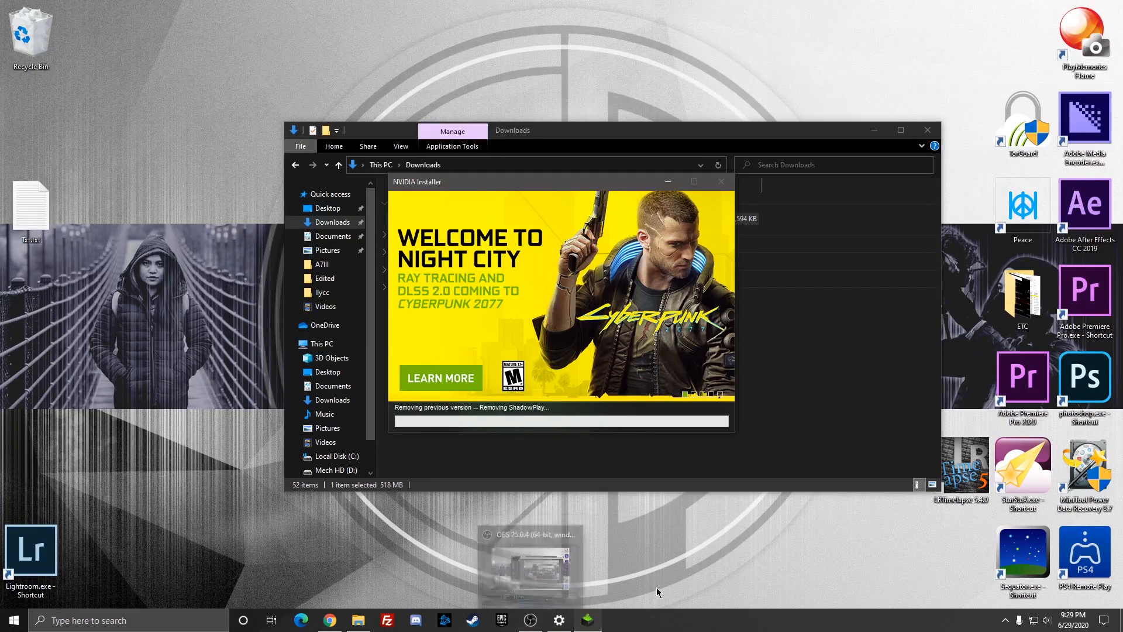
mouse_move(530, 620)
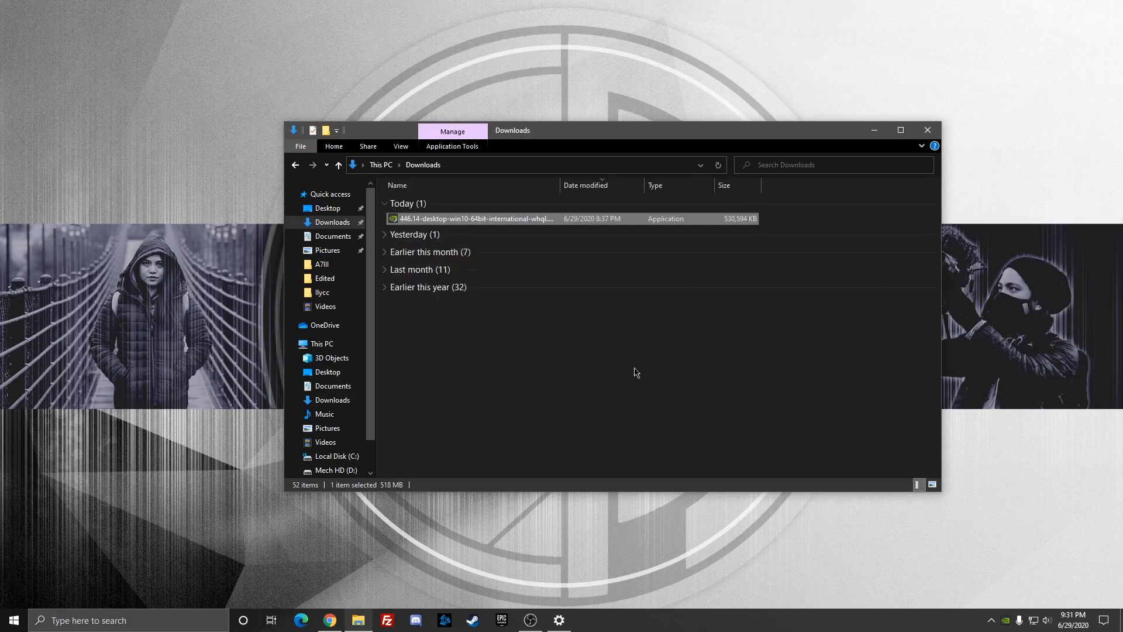
Open Add or remove programs and filter by 'nvi' to verify Graphics Driver 446.14 is installed
text(unin)
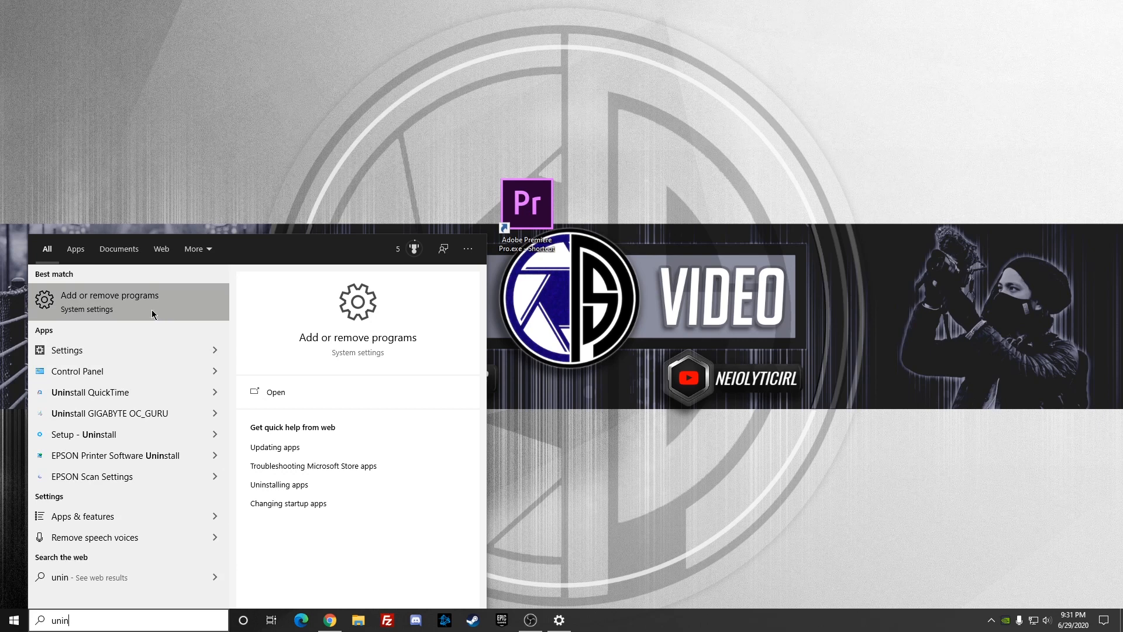
click(110, 295)
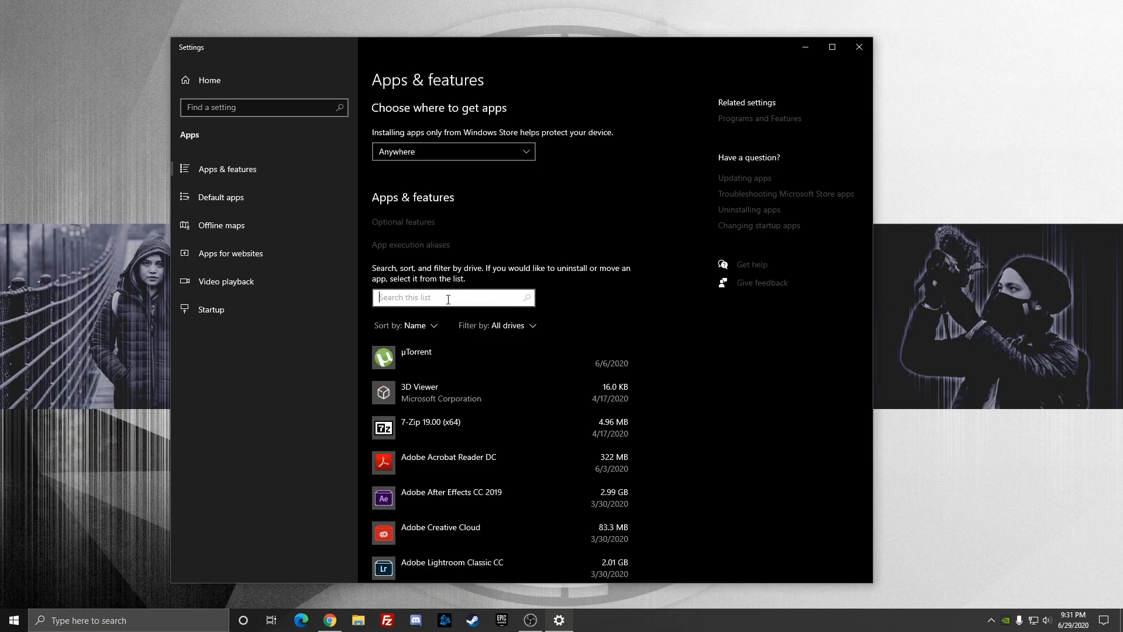
text(nvi)
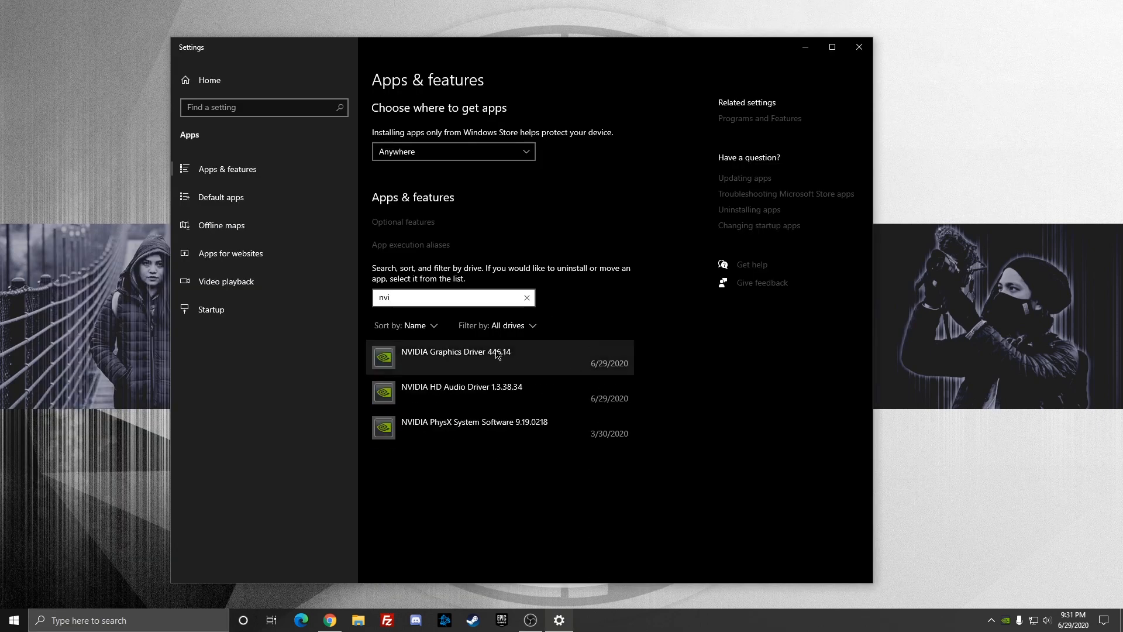
mouse_move(492, 389)
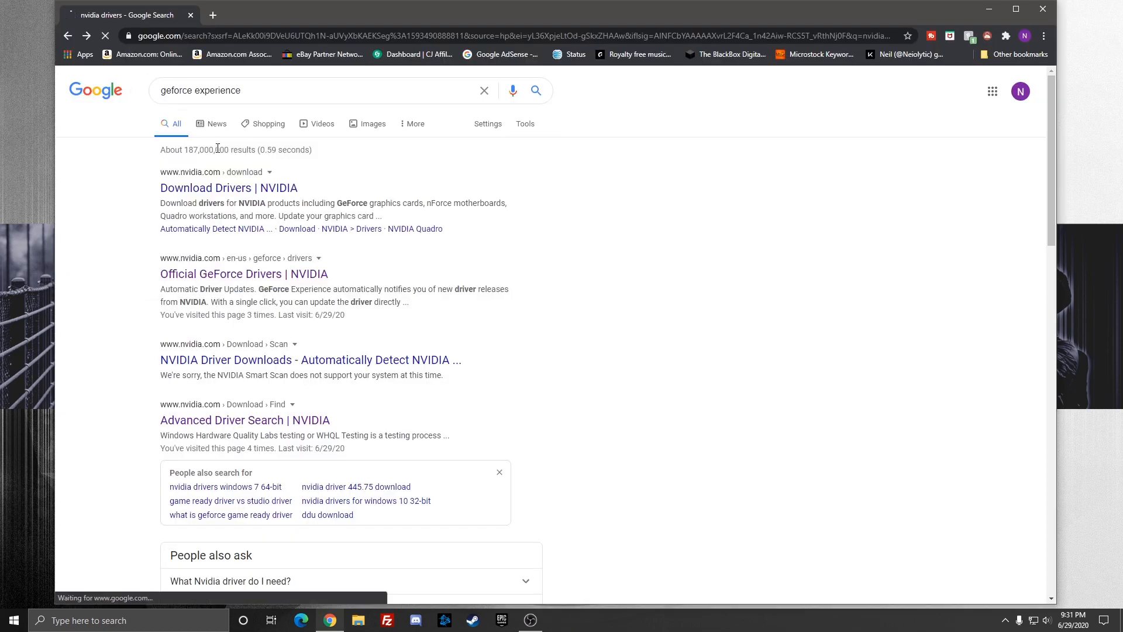
Search Google for 'geforce experience' and open the official NVIDIA result
click(535, 90)
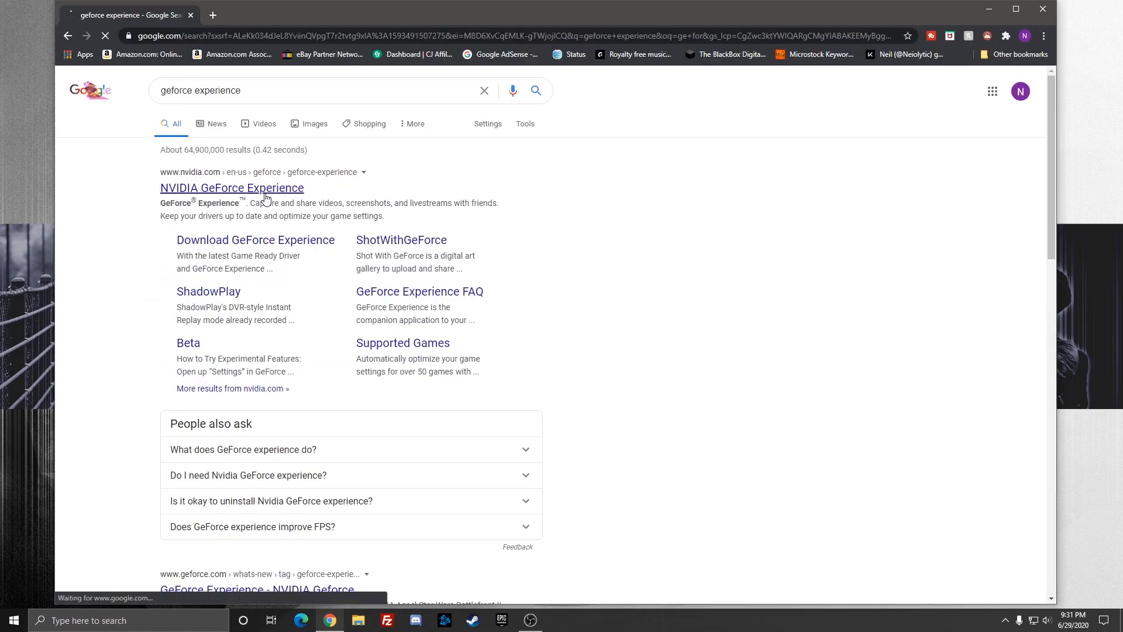
click(232, 187)
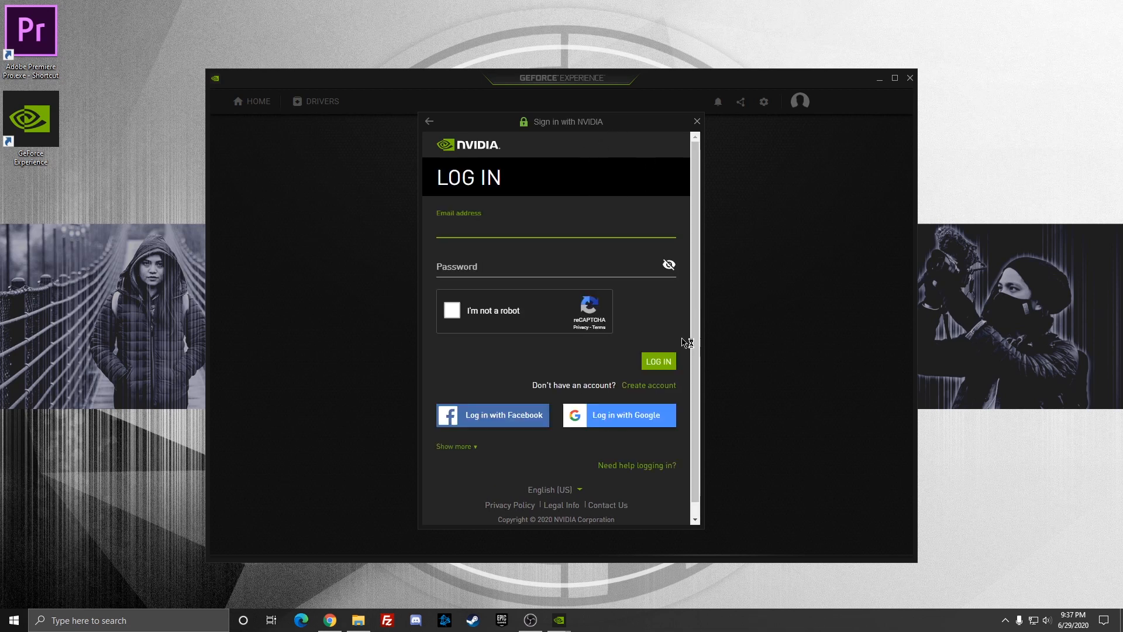
Turn off automatic optimization of newly added games and skip the welcome tour
click(695, 121)
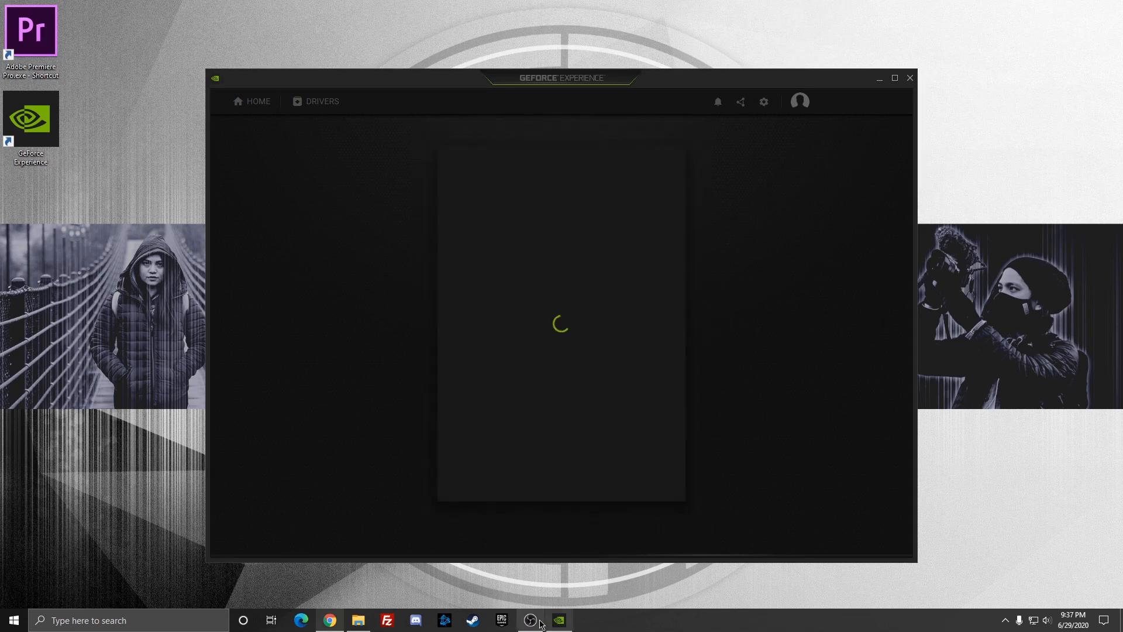
mouse_move(872, 512)
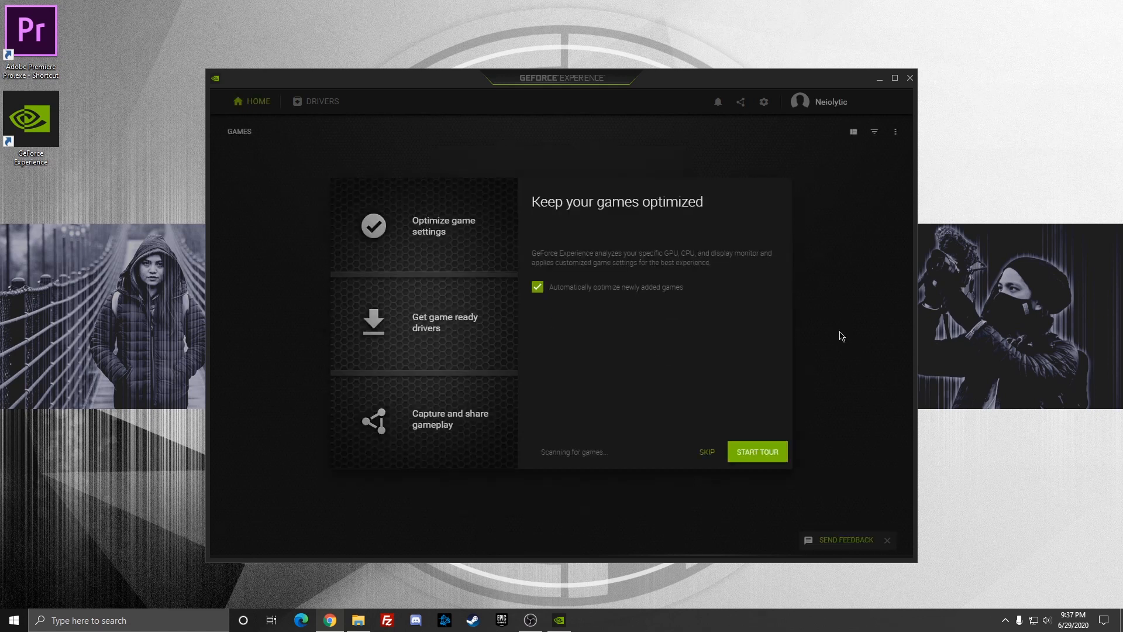
click(537, 287)
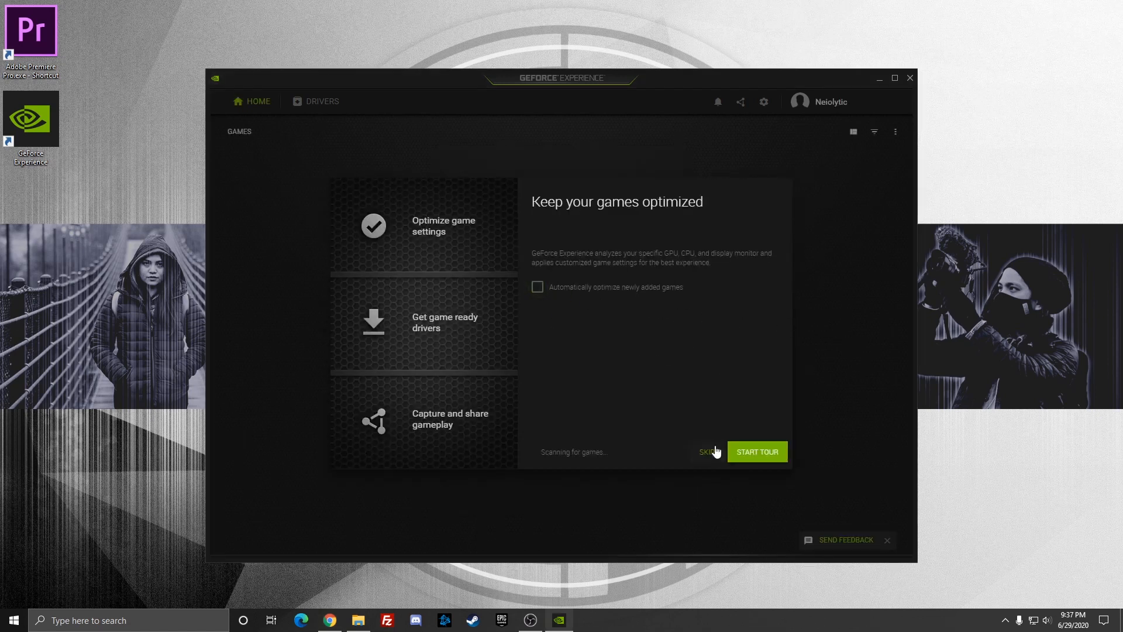
click(708, 452)
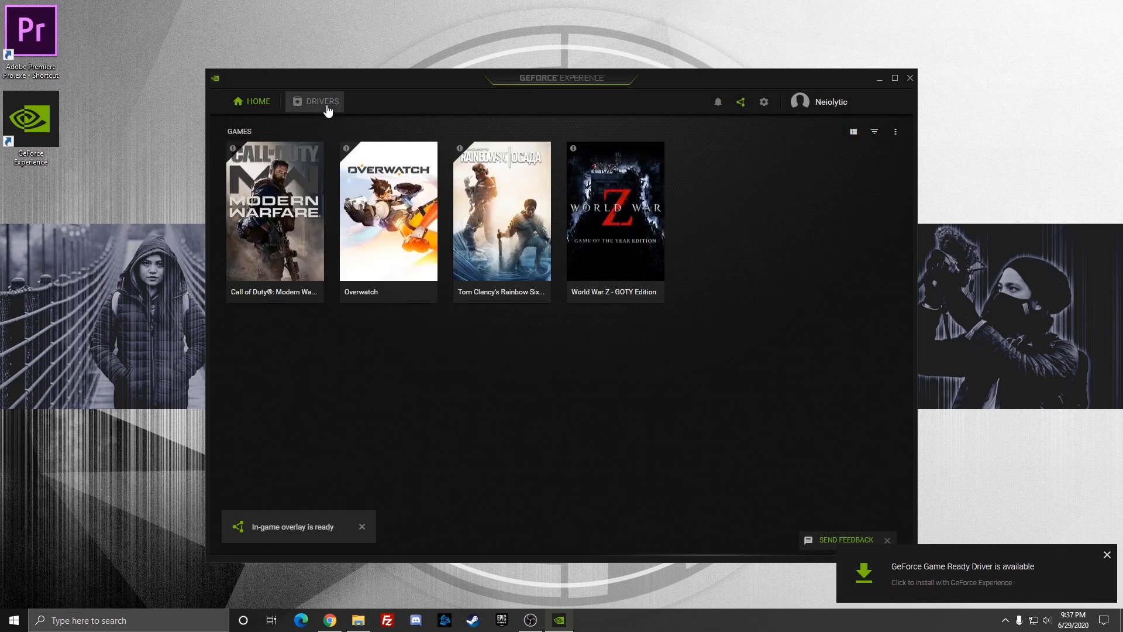
Review the Drivers page maximized, showing 446.14 installed and 451.48 available
click(320, 100)
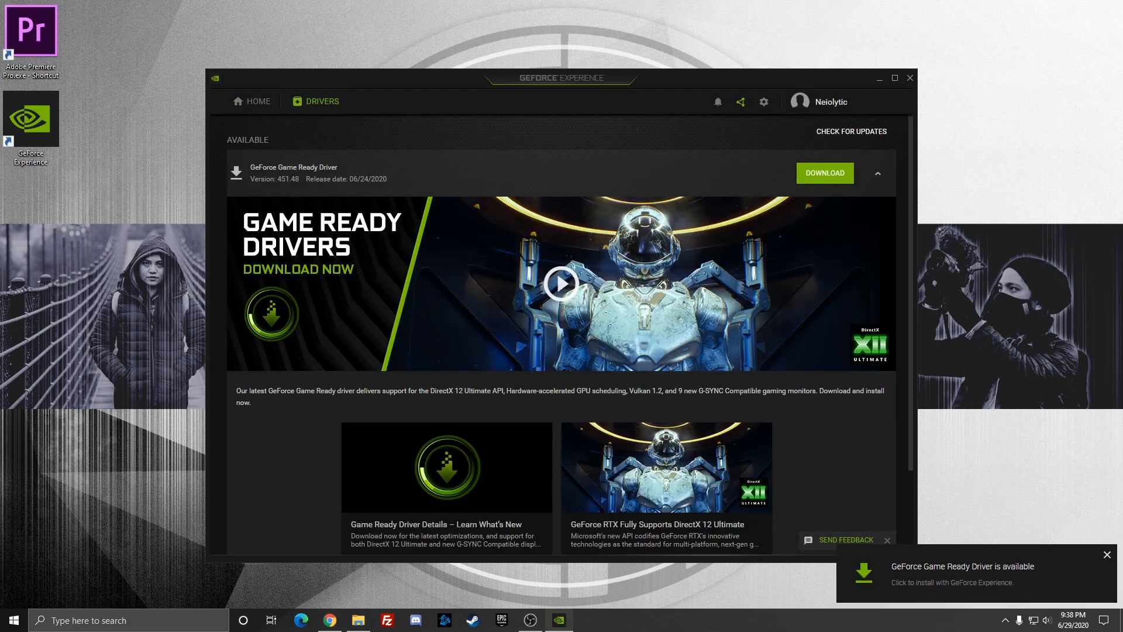
mouse_move(292, 188)
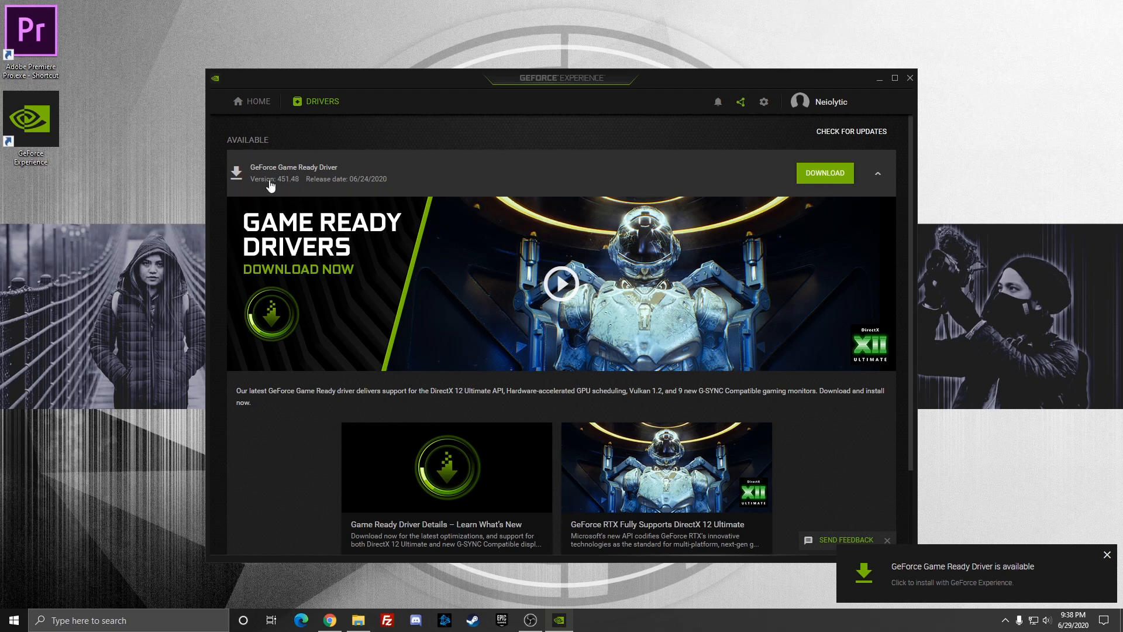
mouse_move(358, 620)
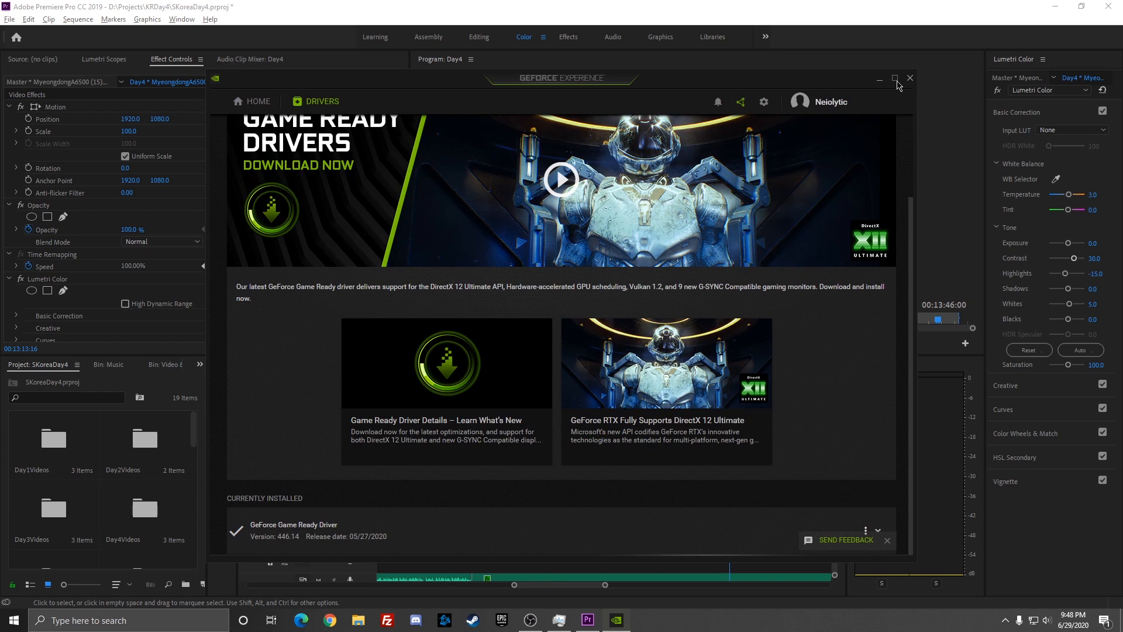
click(895, 78)
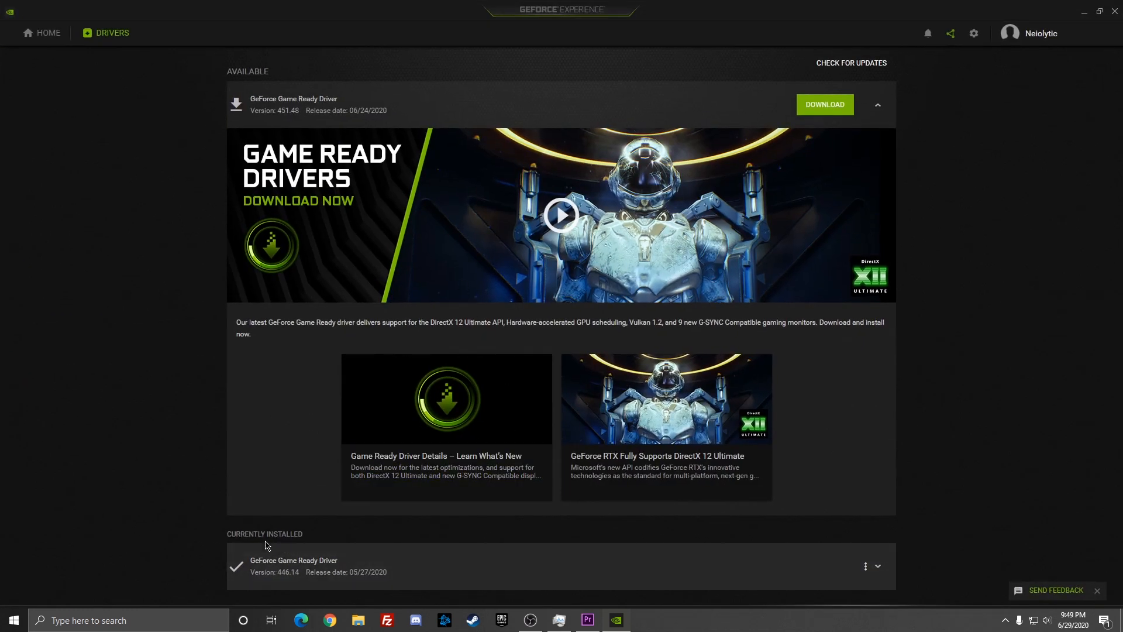
scroll(down, 3)
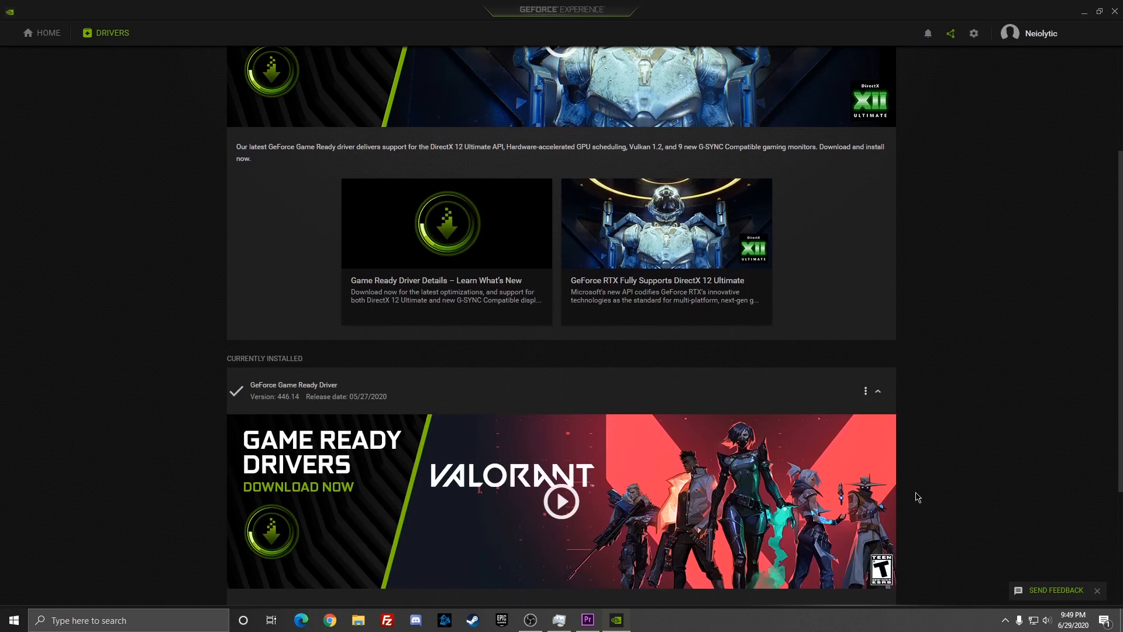
mouse_move(242, 422)
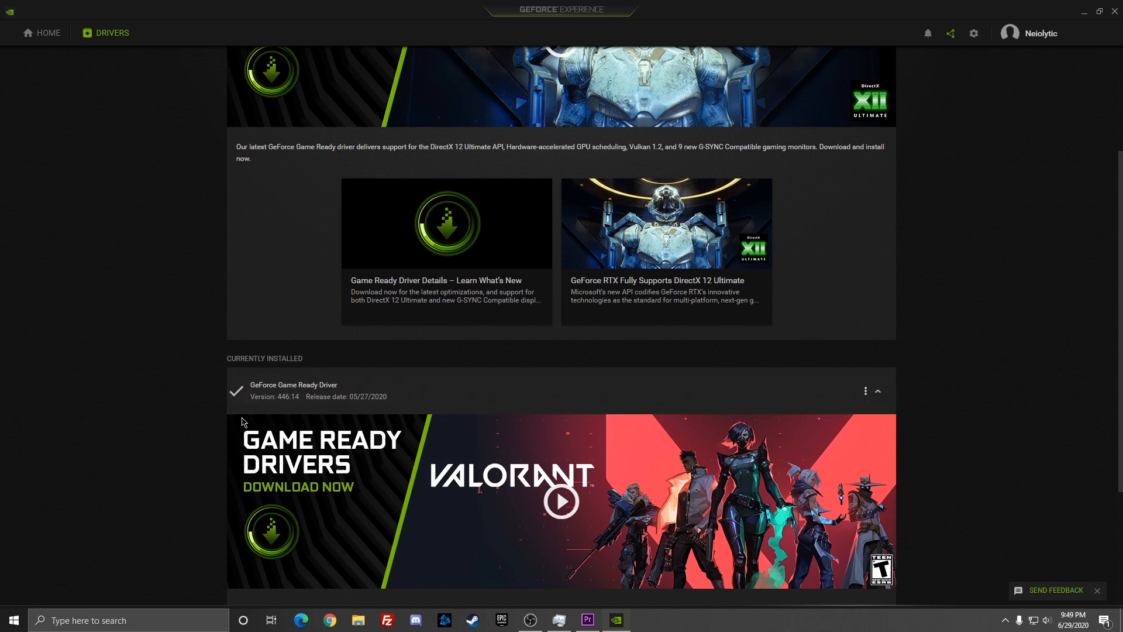
scroll(up, 3)
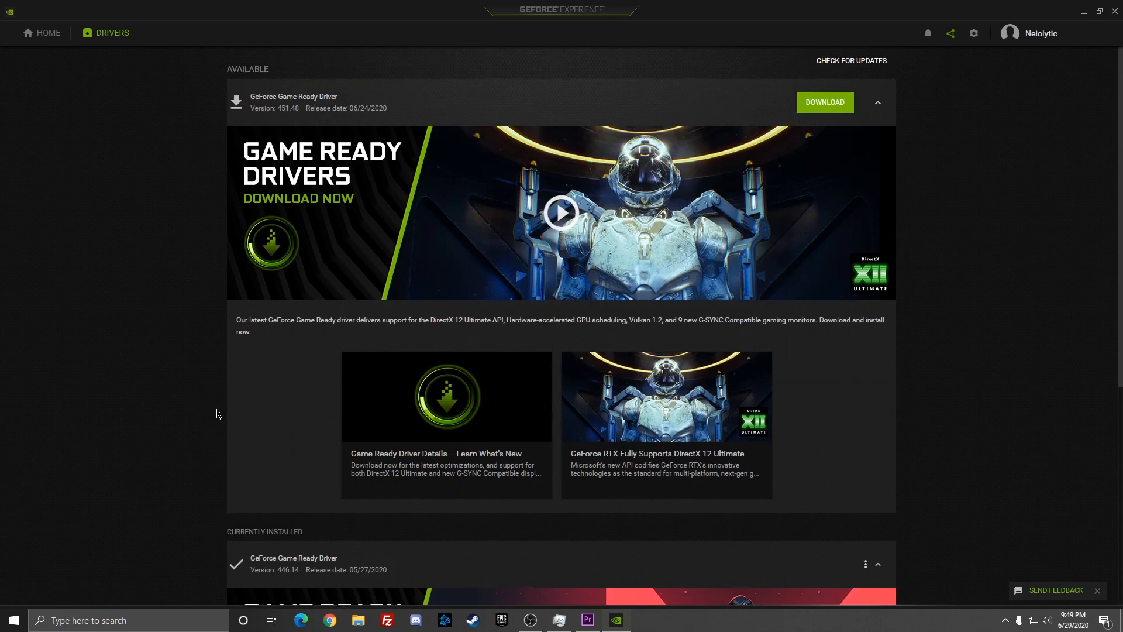
scroll(down, 3)
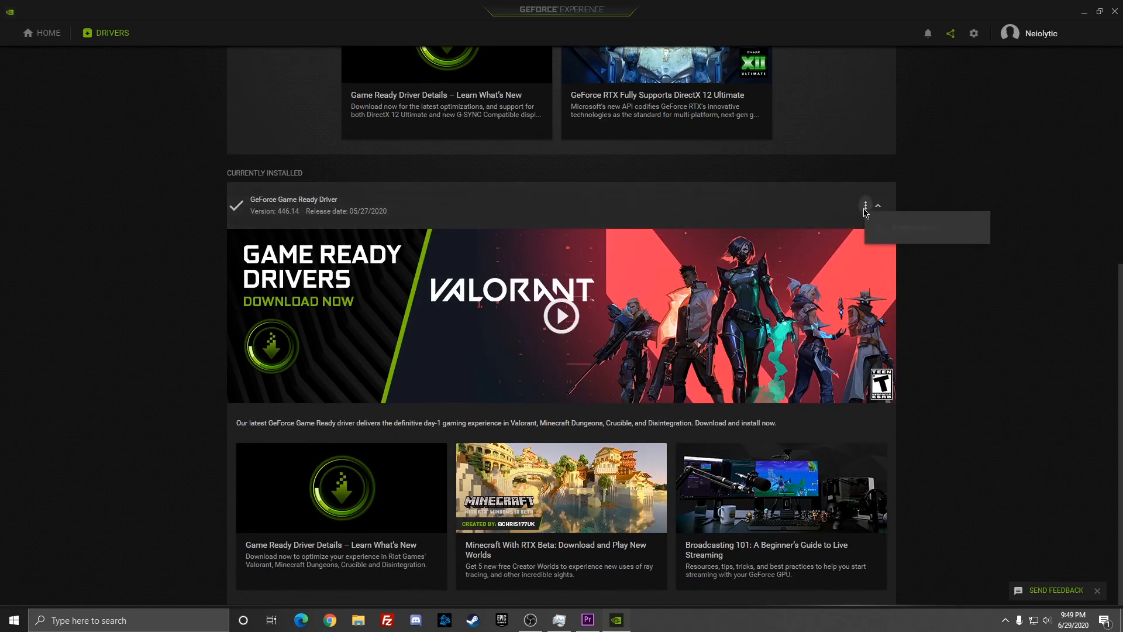
scroll(up, 3)
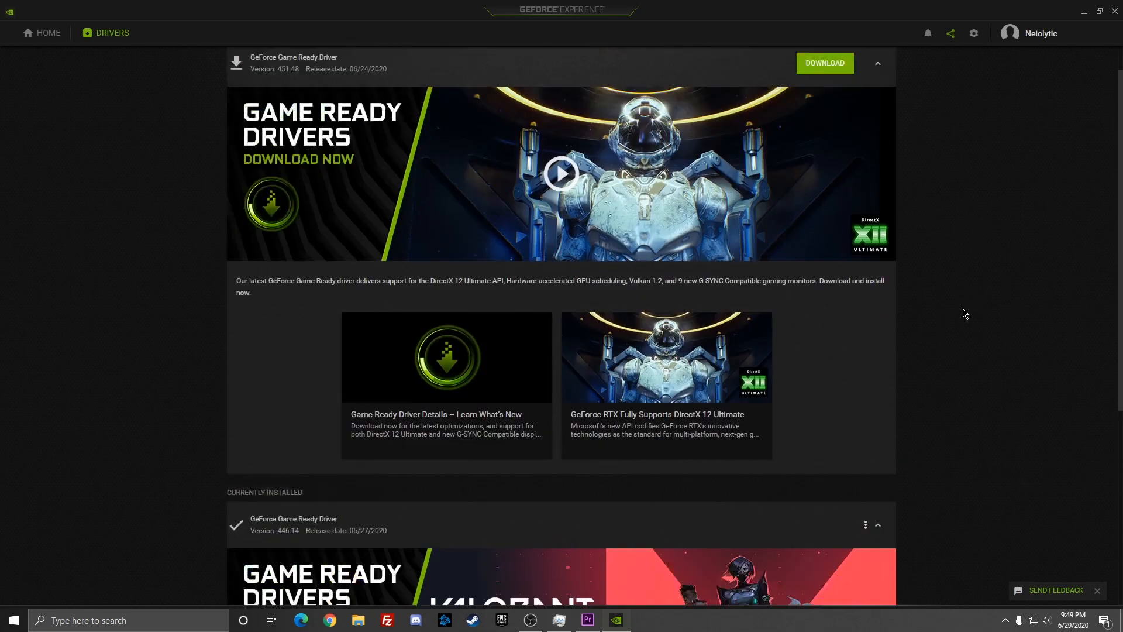
Restart the computer from the Start menu power options
click(13, 620)
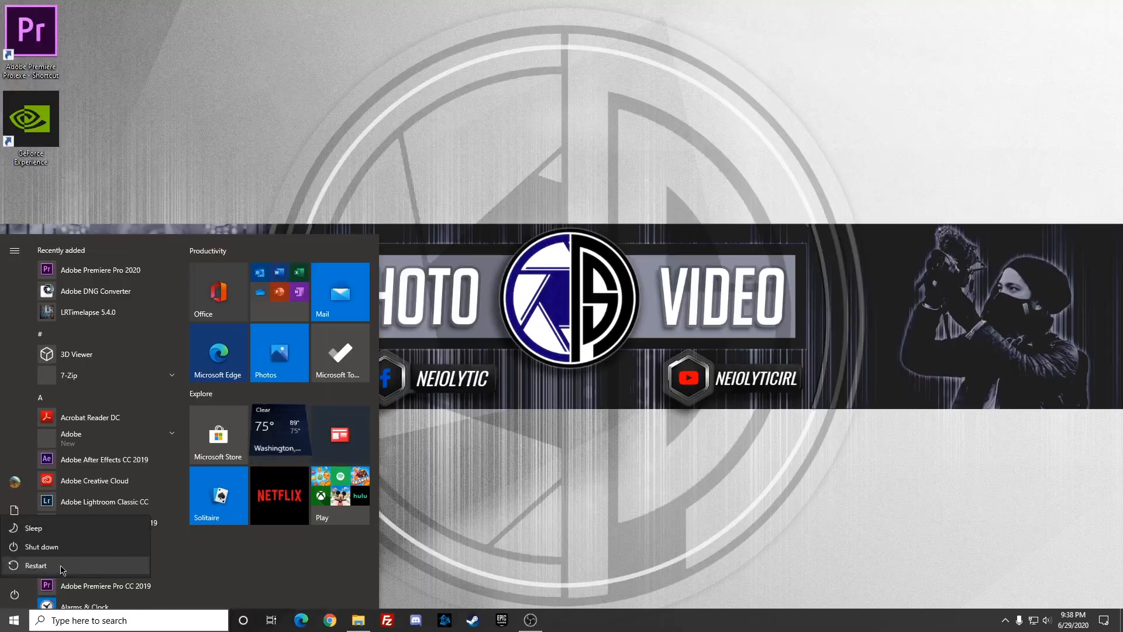
click(35, 565)
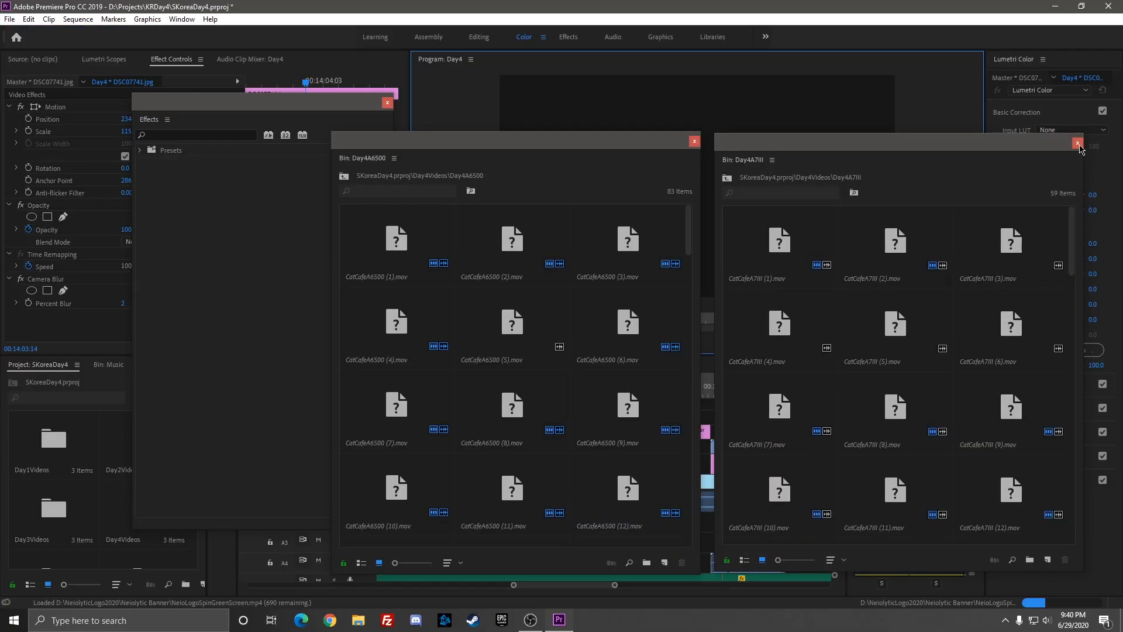
Close the floating Day4A7III bin and Effects panels and confirm the CUDA GPU renderer in Project Settings
click(1077, 141)
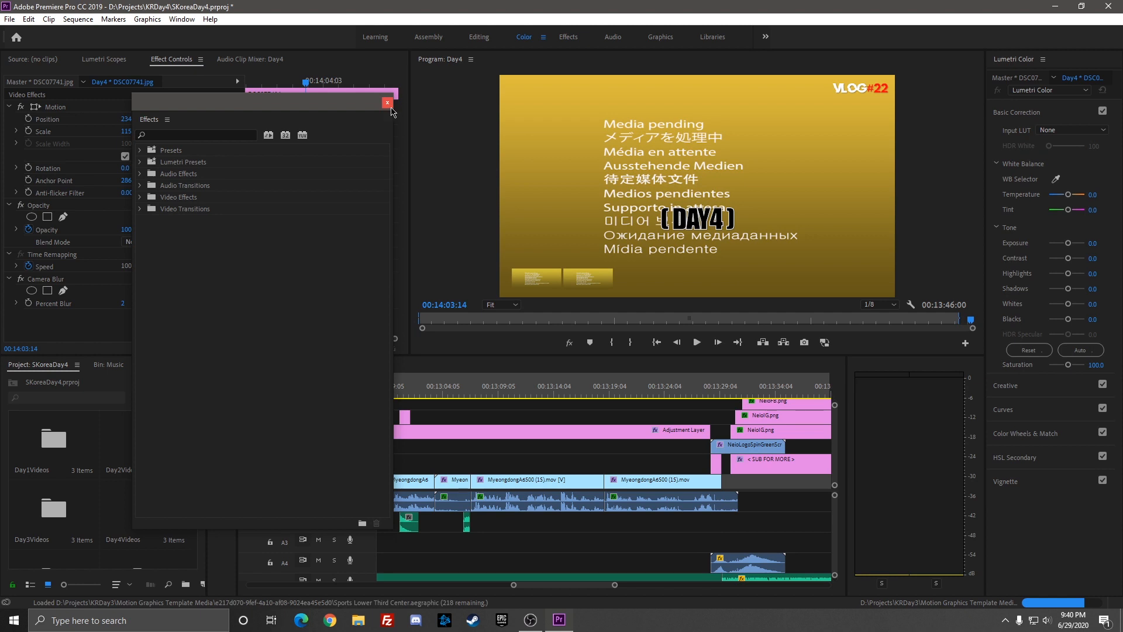
click(386, 102)
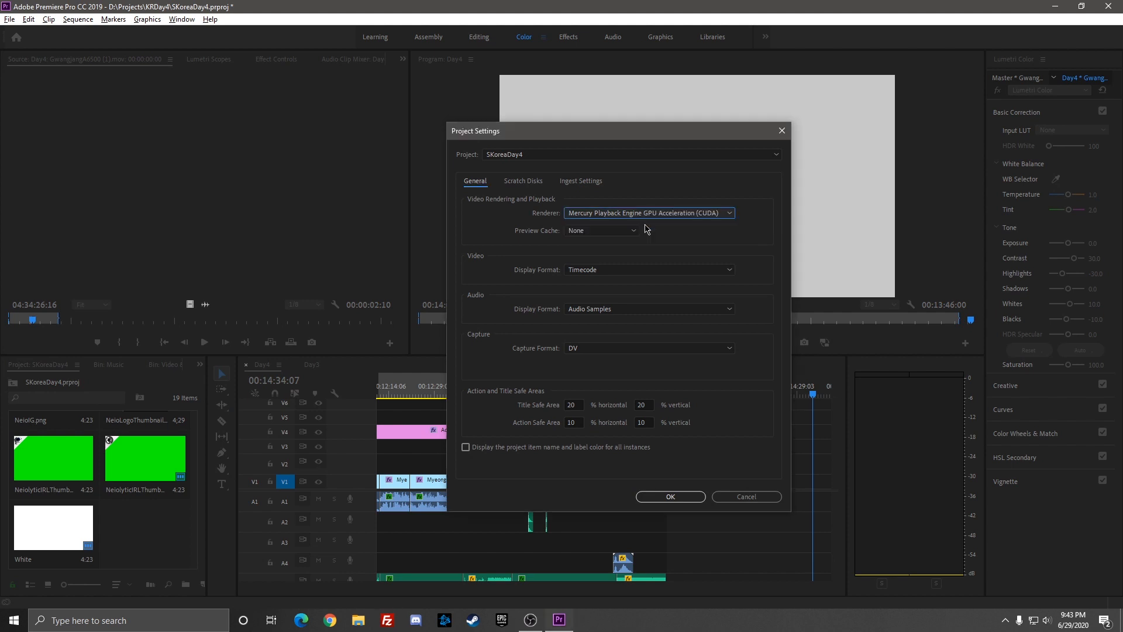
click(668, 496)
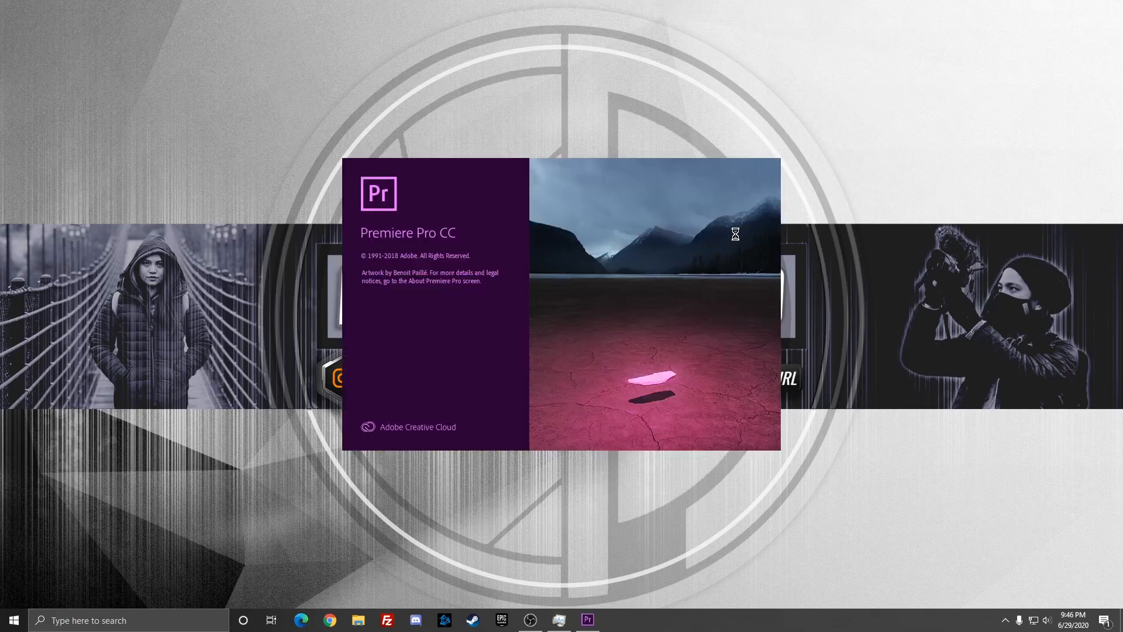
mouse_move(819, 193)
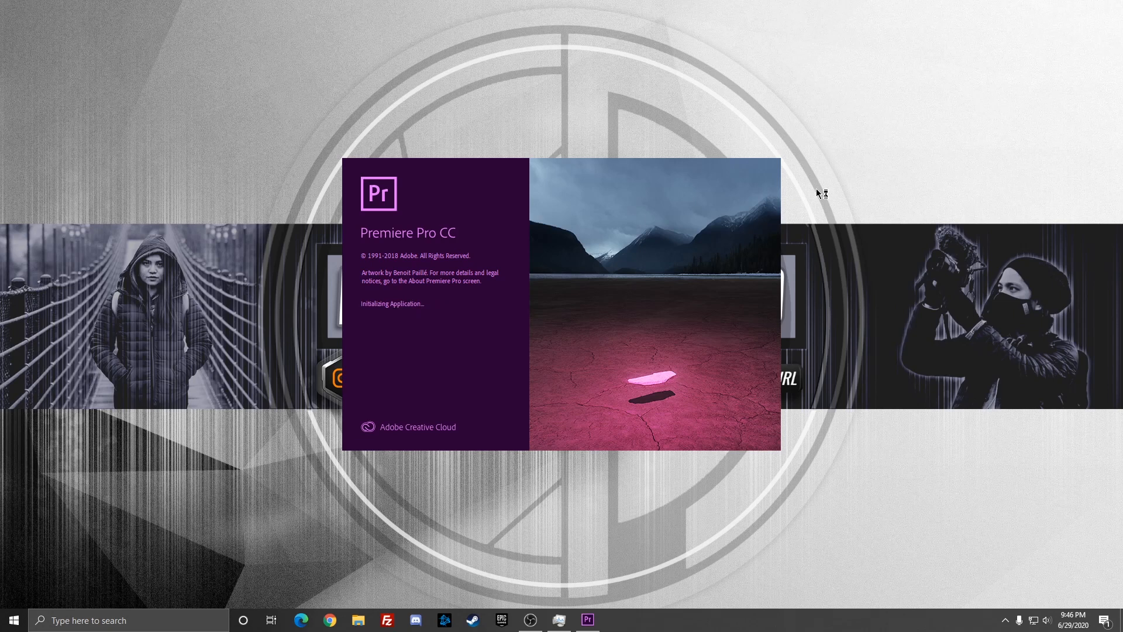
Reopen the SKoreaDay4.prproj project from File > Open Recent
click(9, 19)
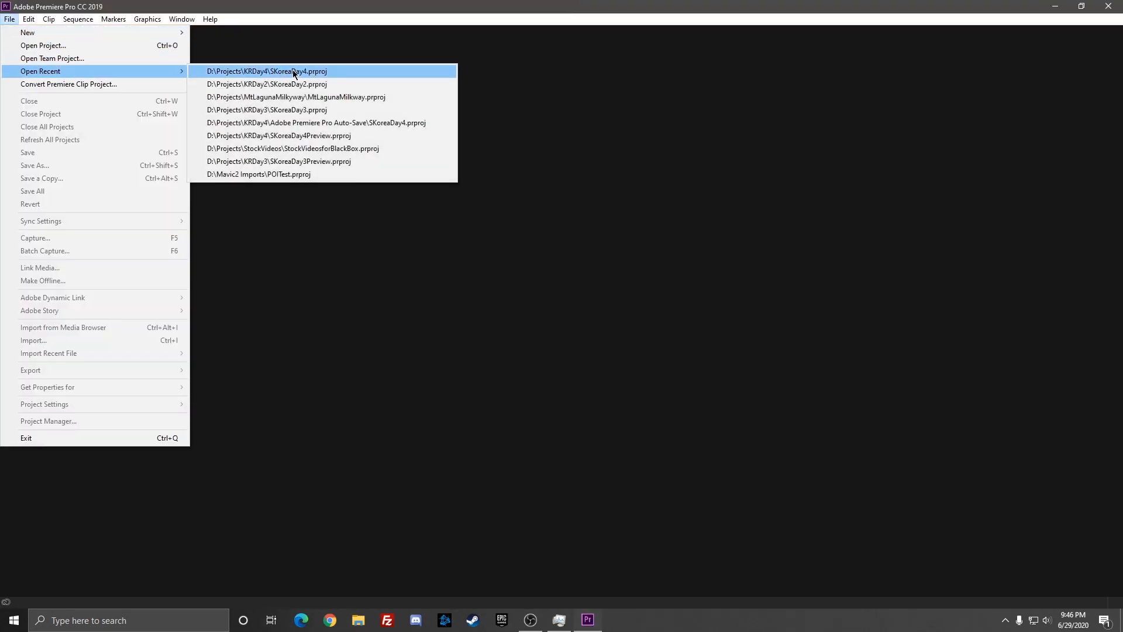
click(266, 71)
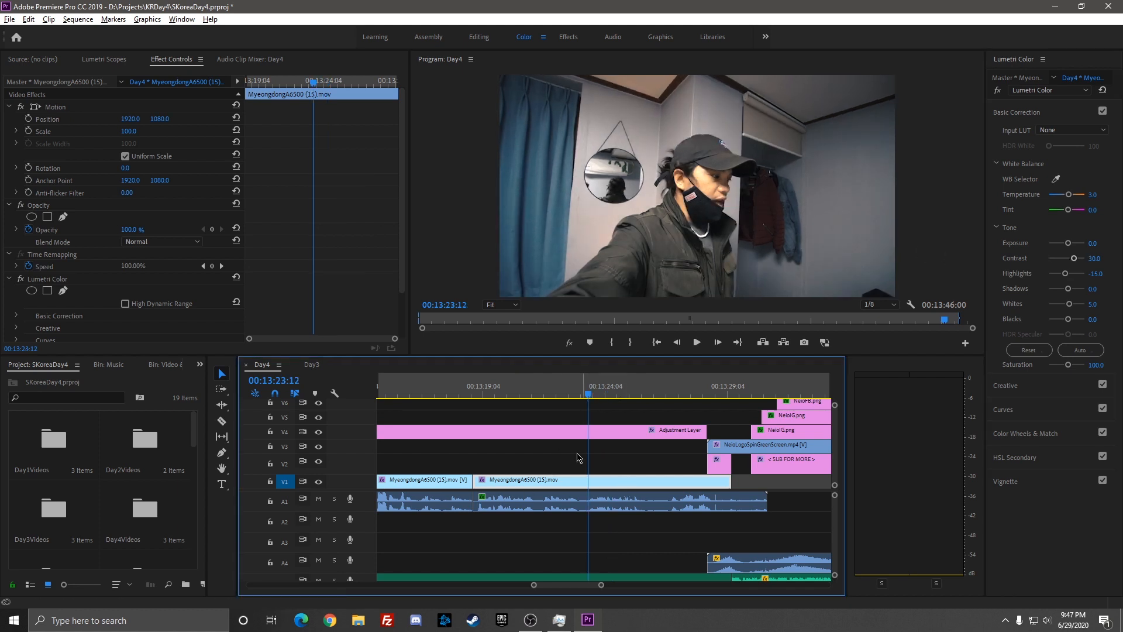
Switch the project renderer to Mercury Playback Engine Software Only in General project settings
click(10, 20)
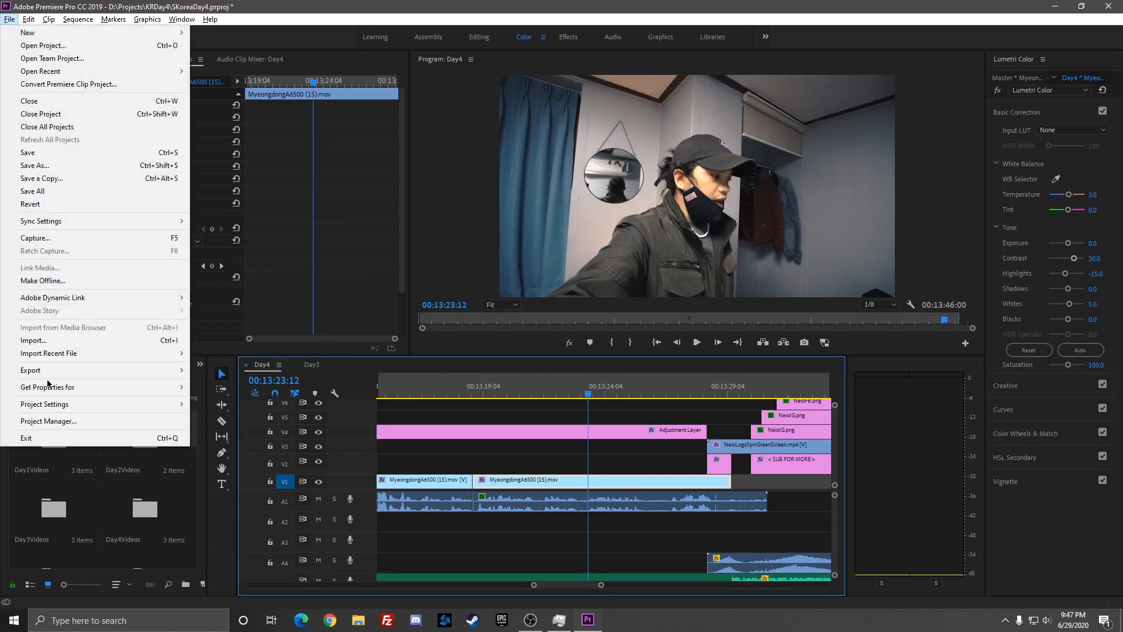
click(44, 403)
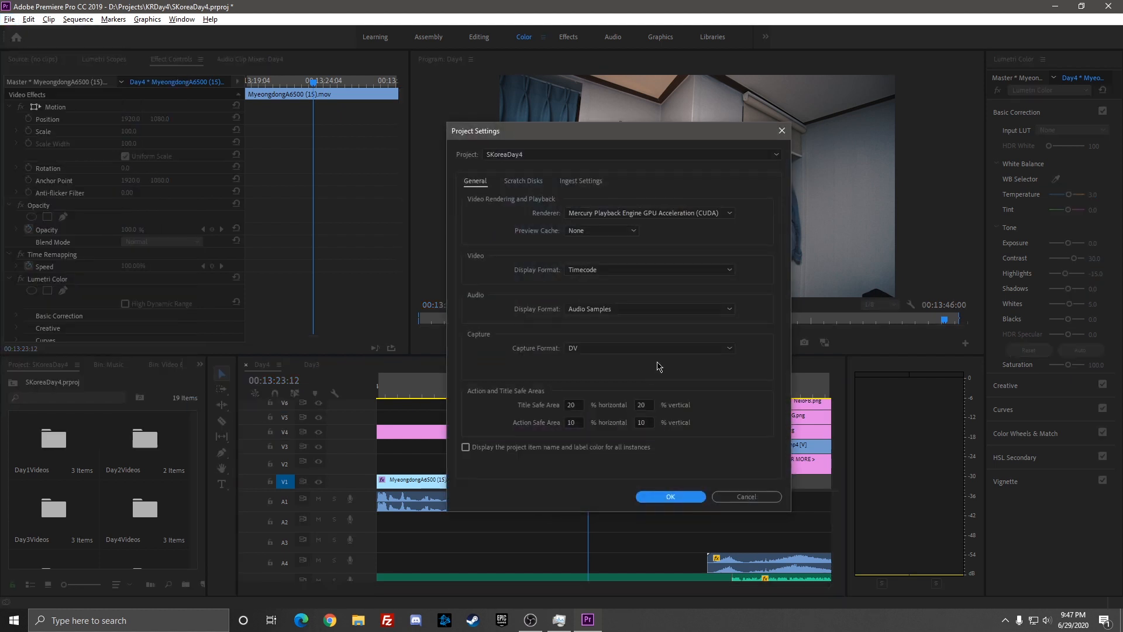
click(648, 213)
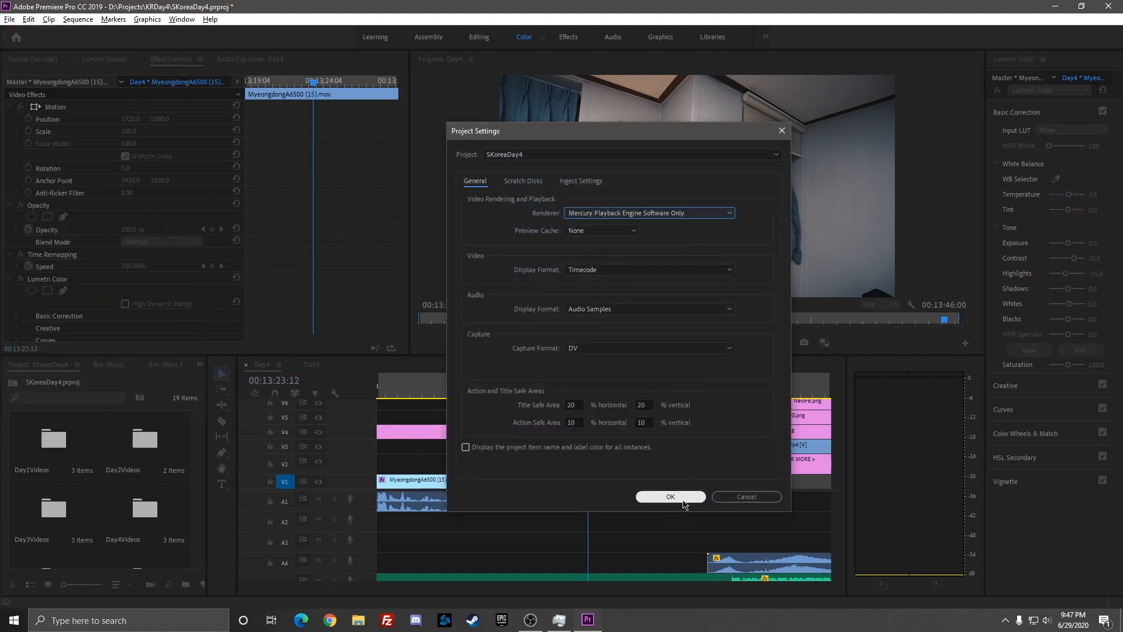
click(670, 496)
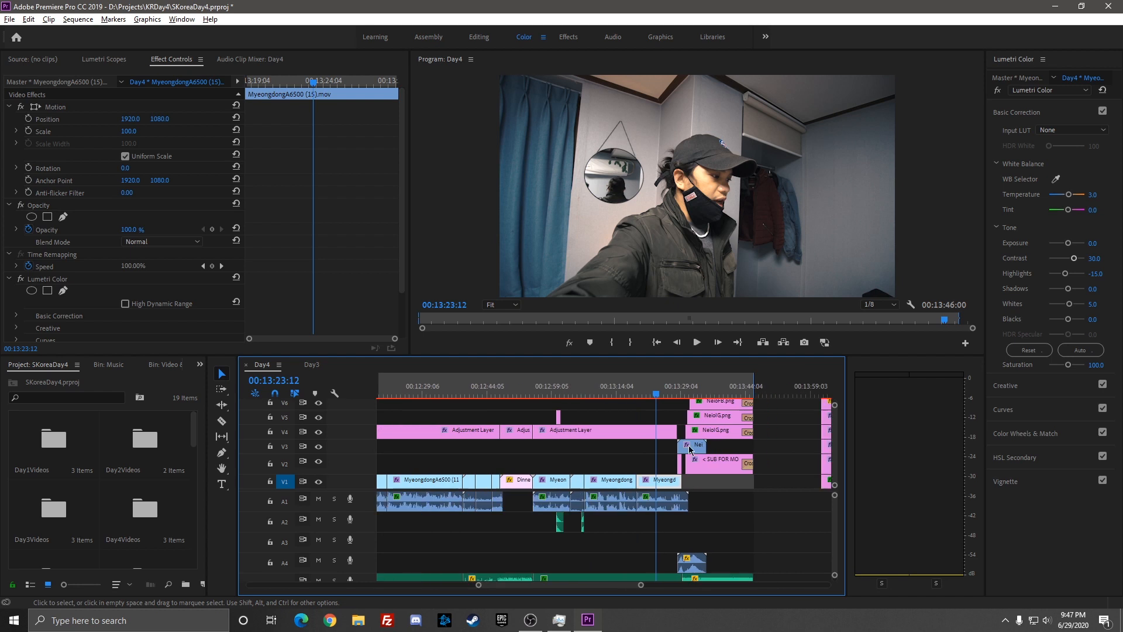
Test playback at two points in the Day4 sequence and recheck that the software-only renderer is kept
click(687, 394)
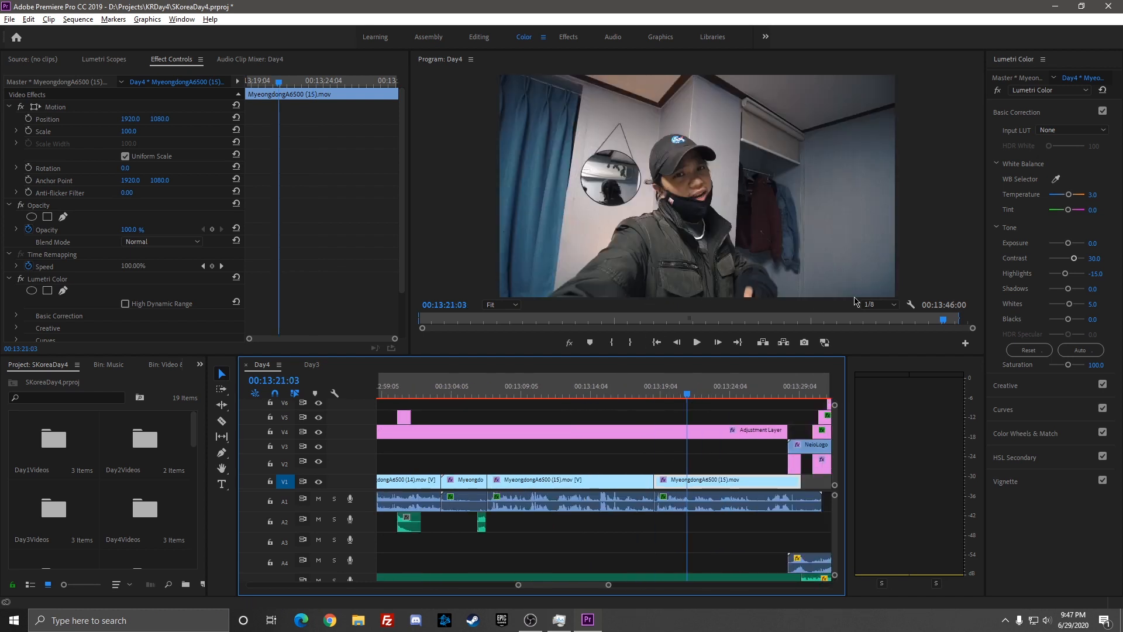
click(696, 342)
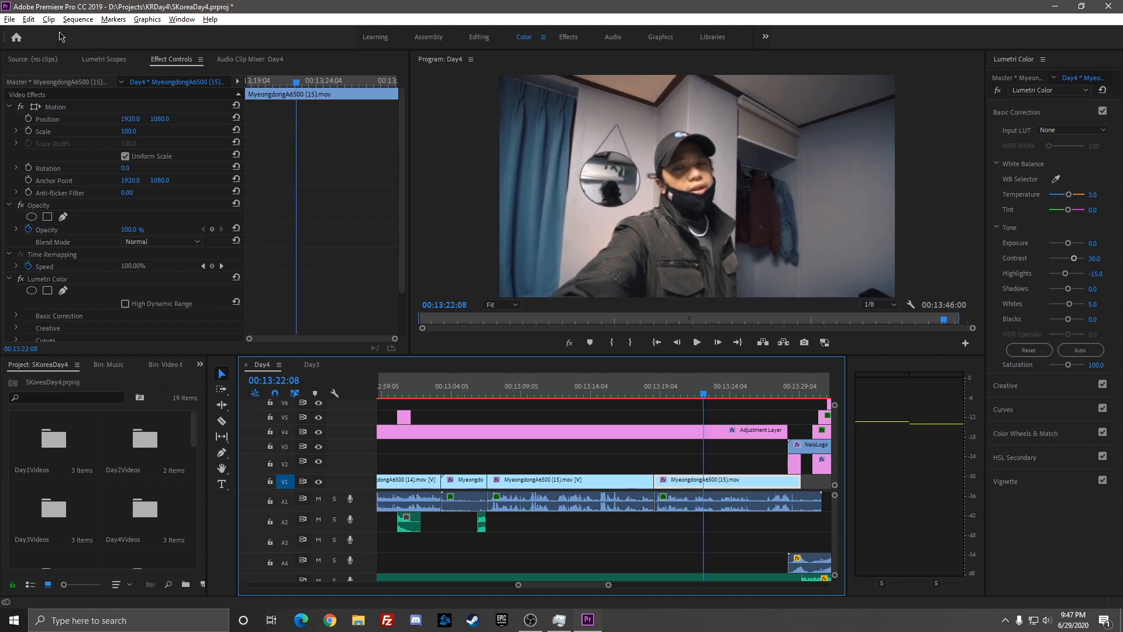
click(9, 19)
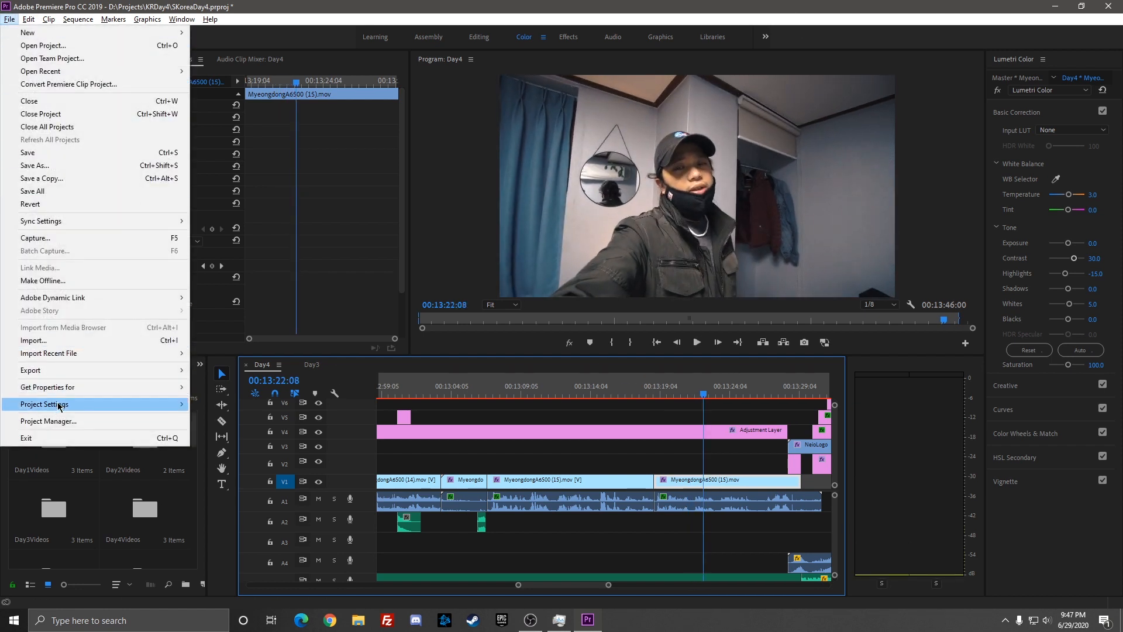
click(45, 404)
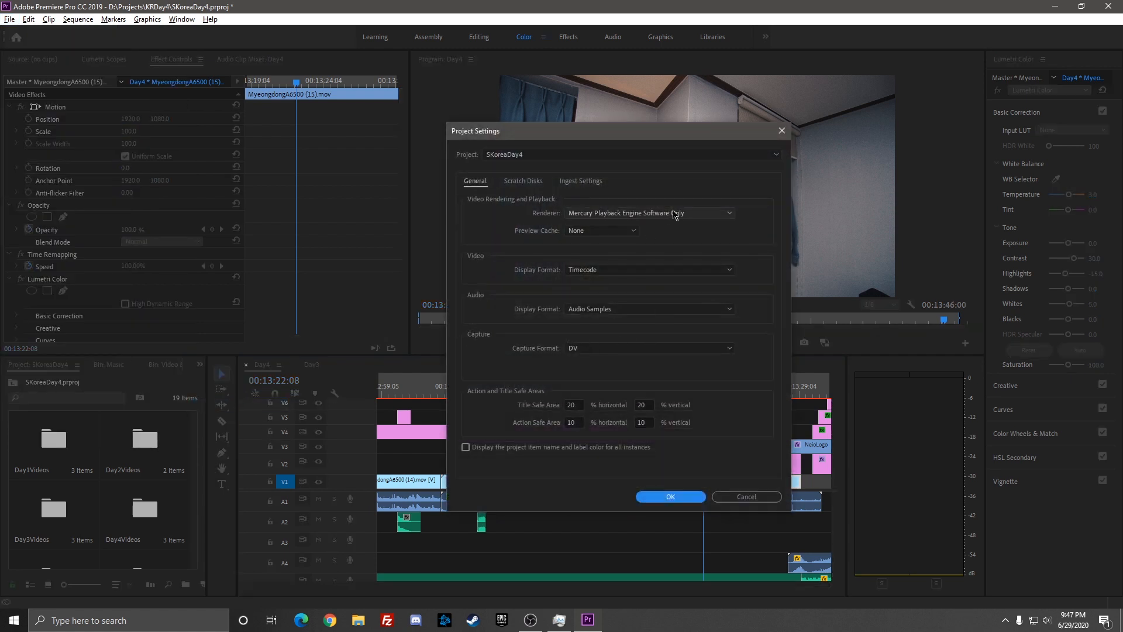
click(669, 496)
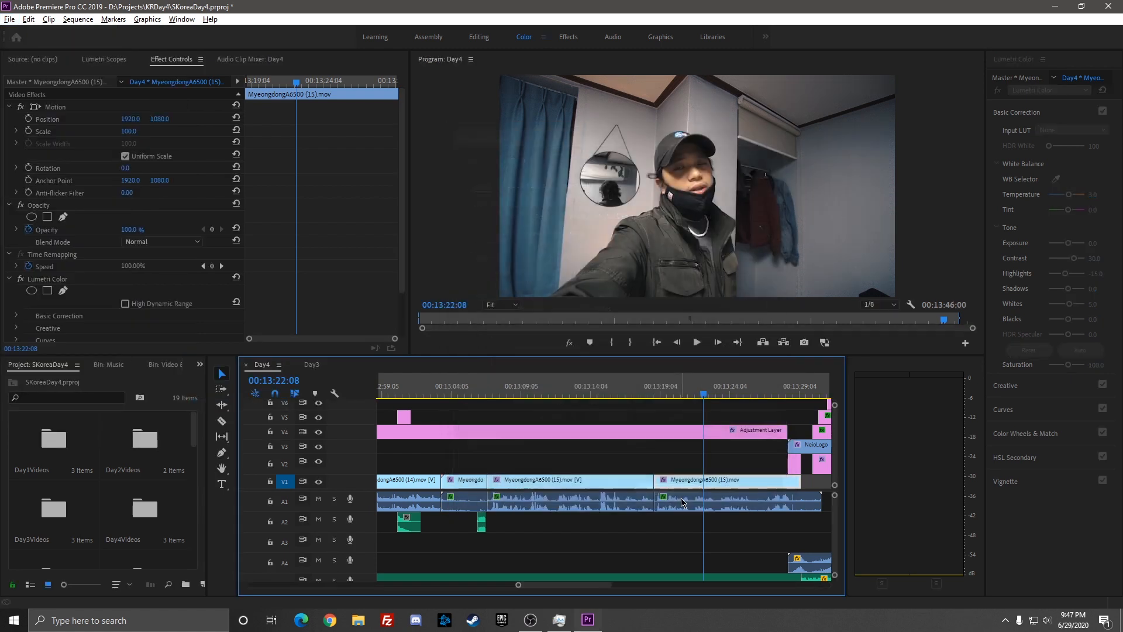